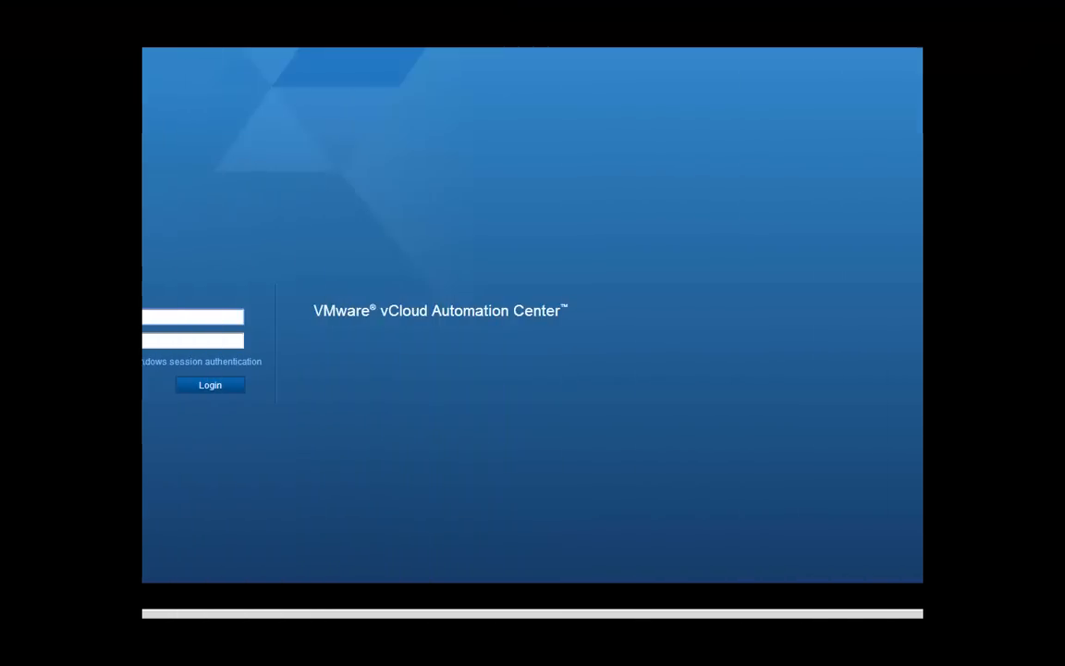
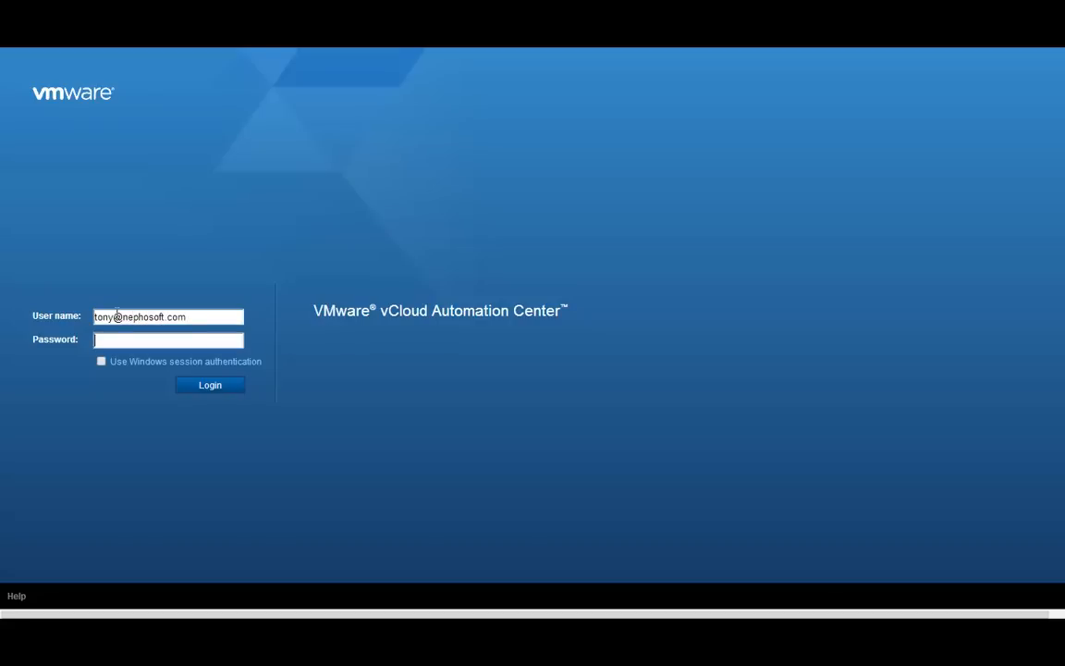
pyautogui.write('password')
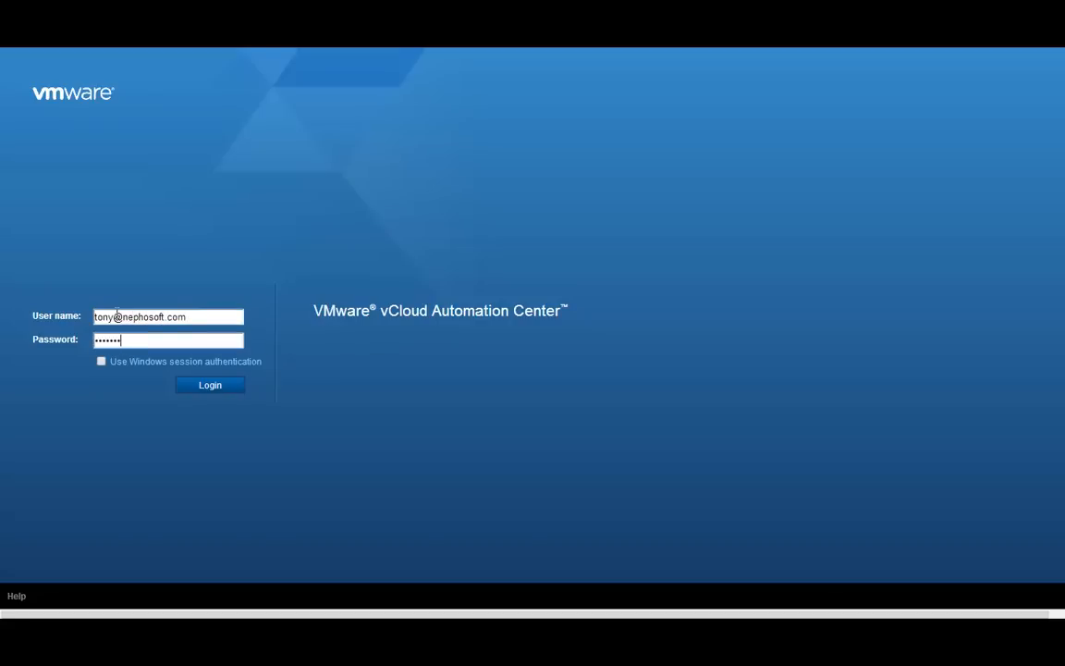
pyautogui.click(210, 385)
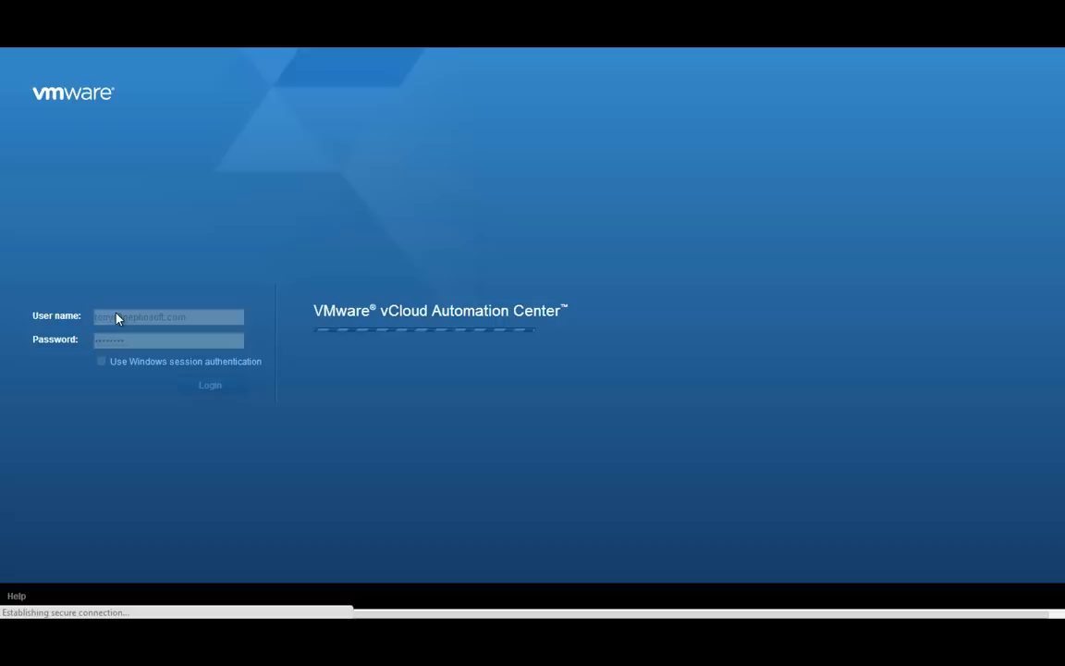
pyautogui.click(209, 385)
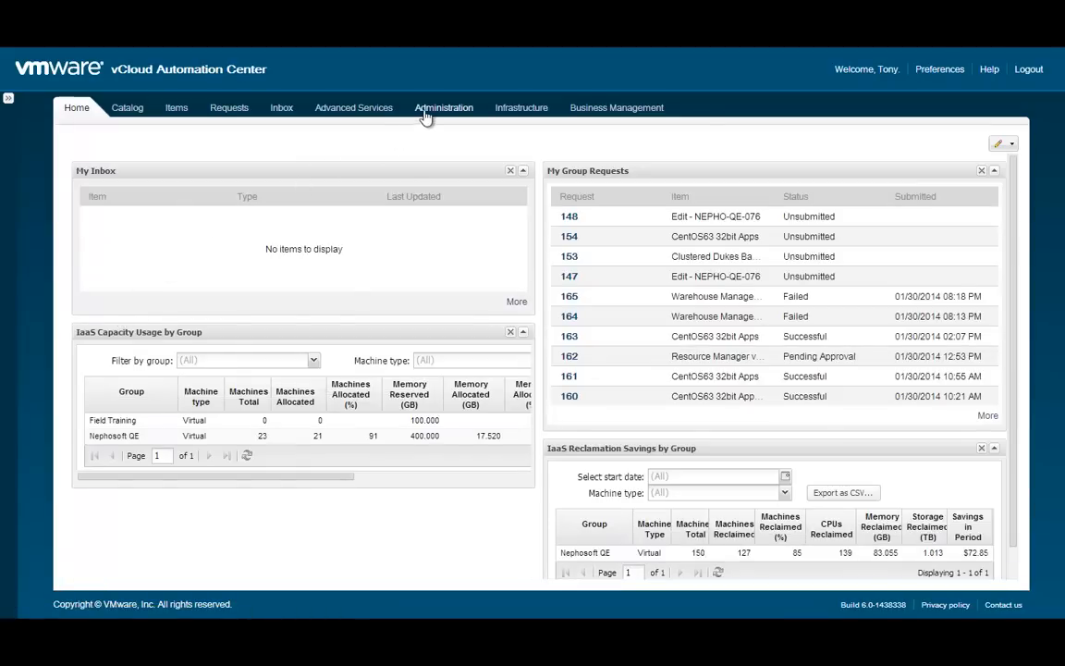
# Go to Administration > Tenant Machines > Reclamation.
pyautogui.click(444, 108)
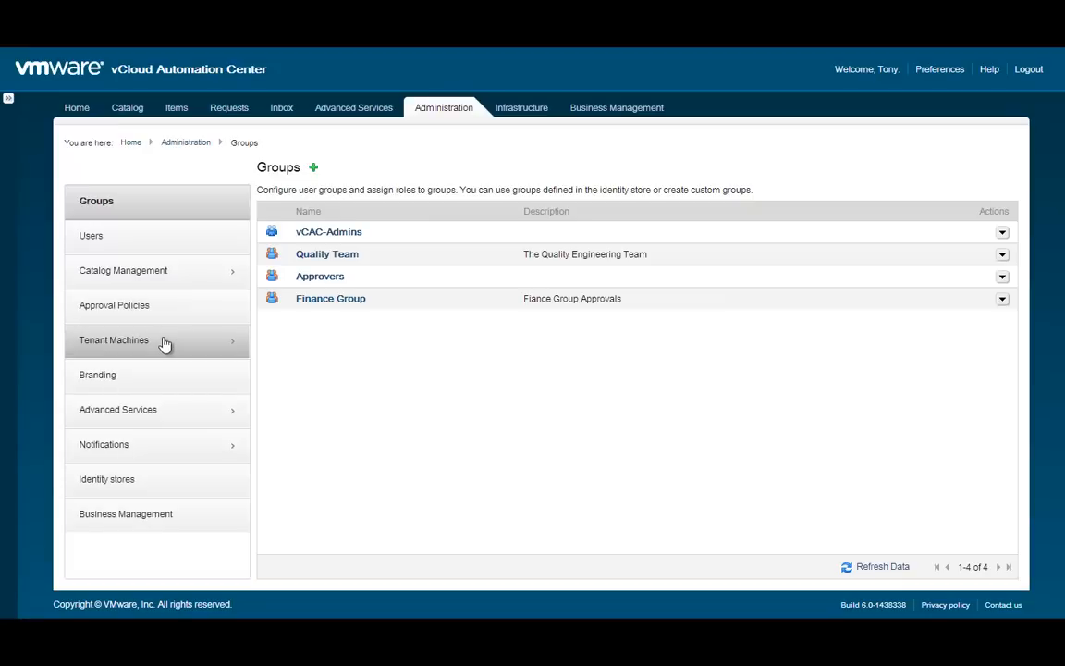
pyautogui.click(114, 340)
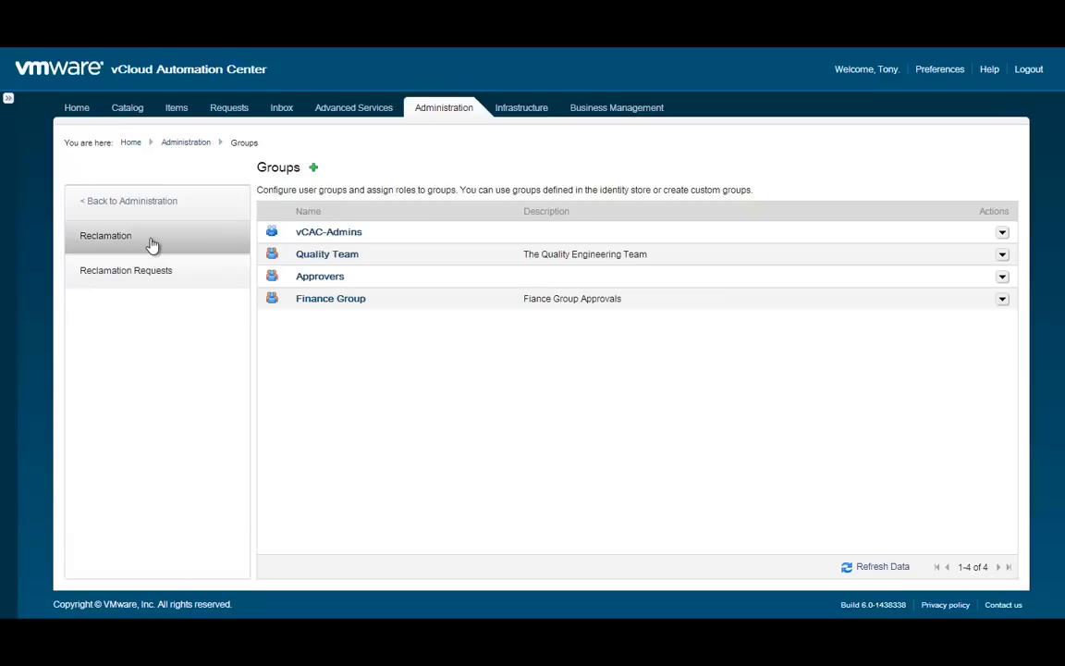
pyautogui.click(106, 235)
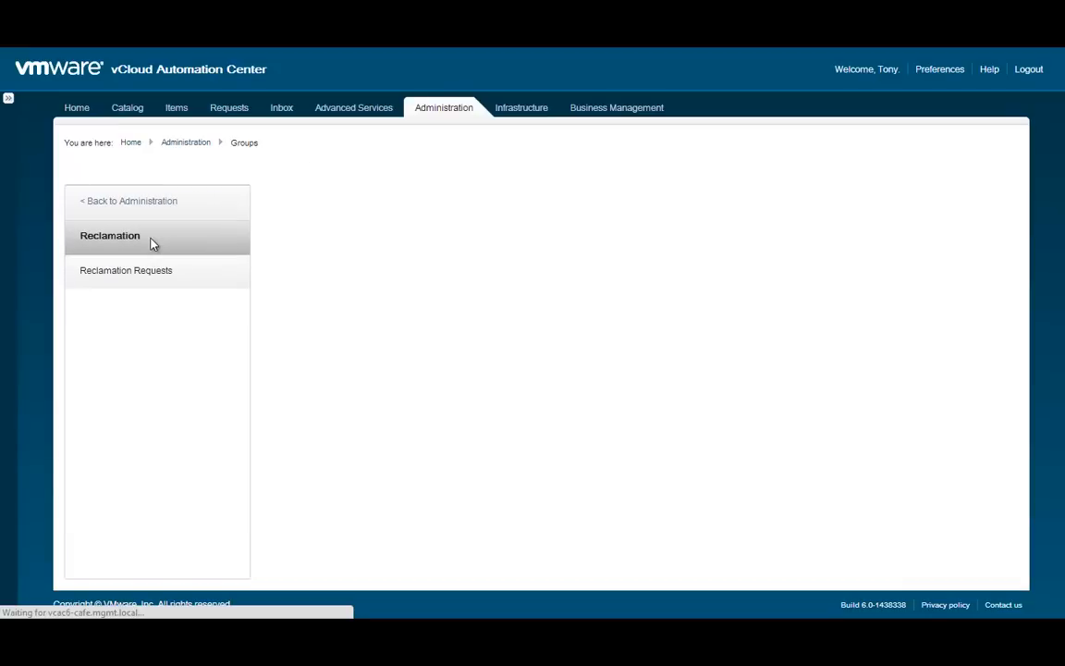
# Filter the reclamation list to Low CPU utilization machines via Advanced Search, leaving 16 of 19.
pyautogui.click(109, 235)
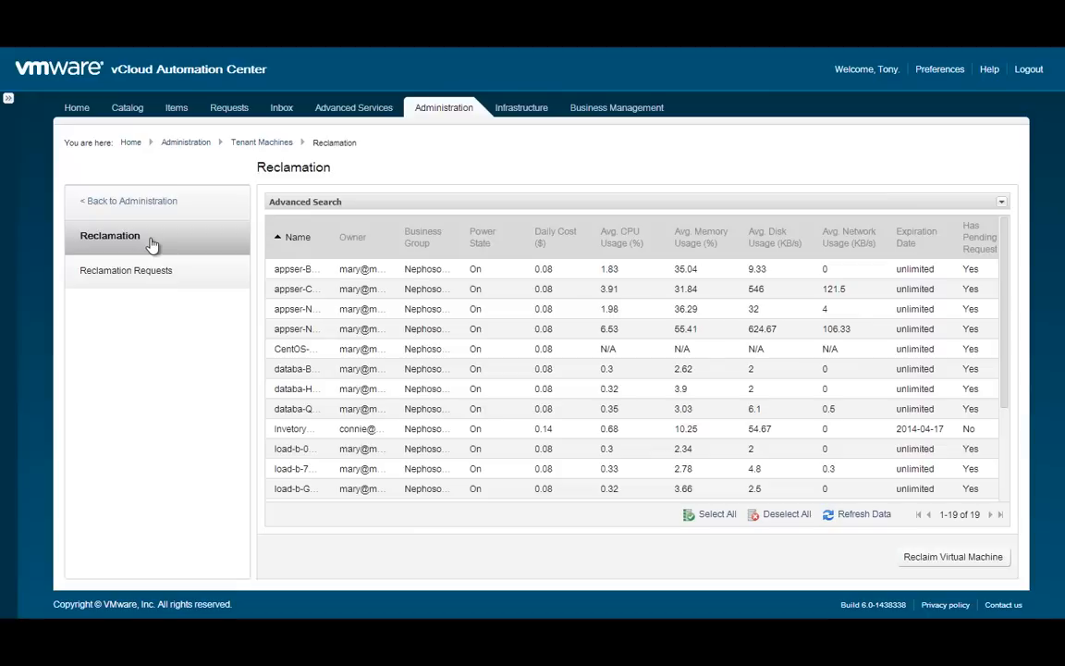
pyautogui.moveTo(730, 227)
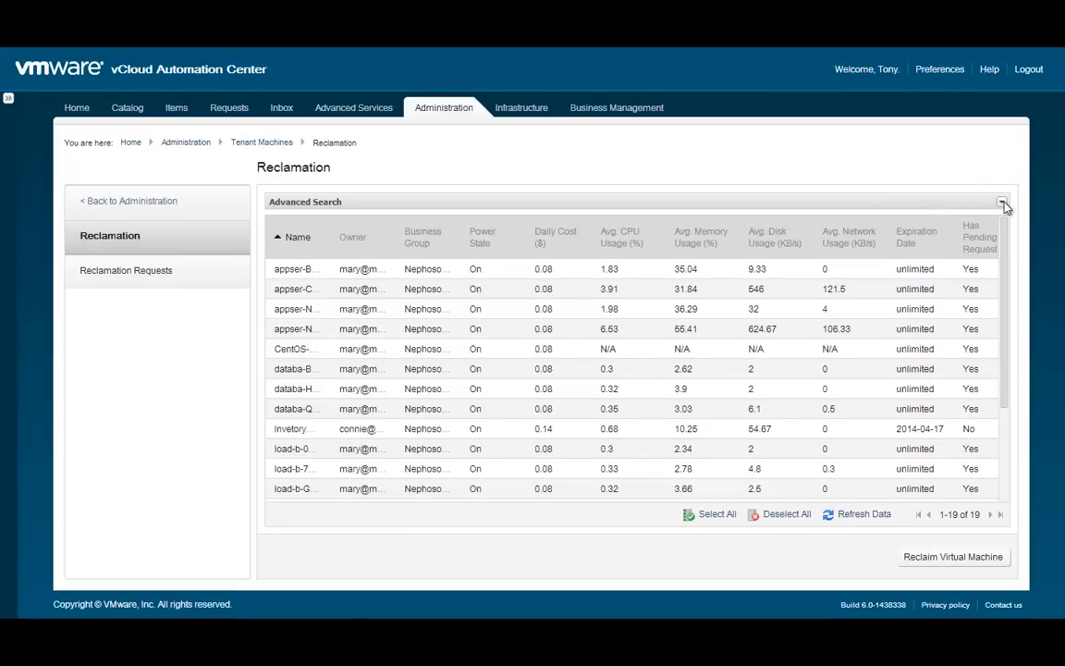
pyautogui.click(1004, 204)
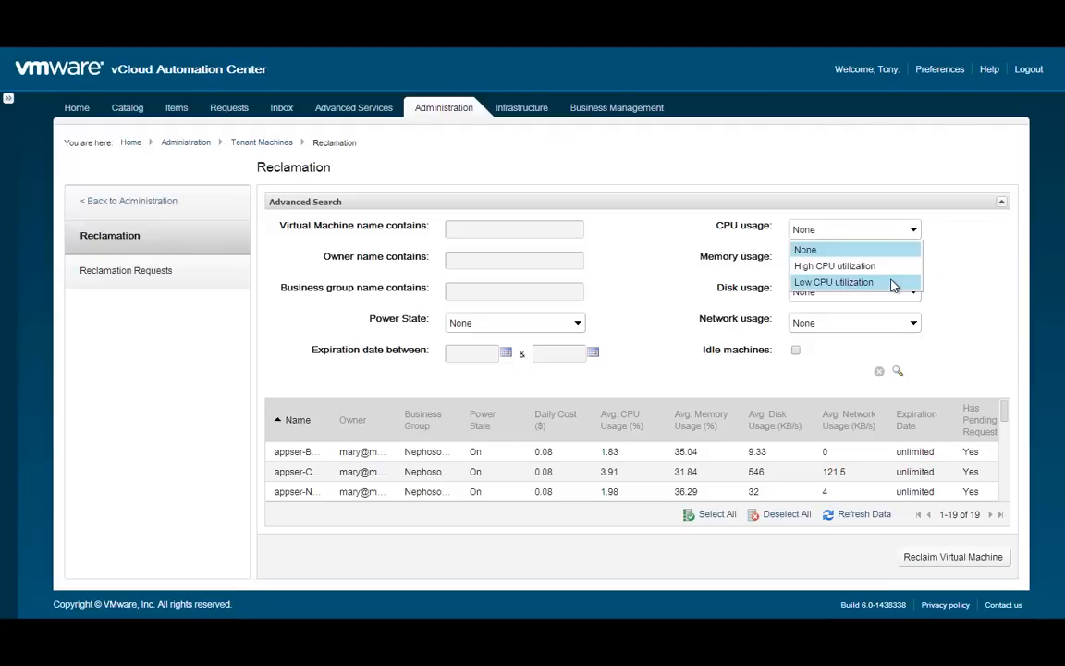
pyautogui.click(834, 282)
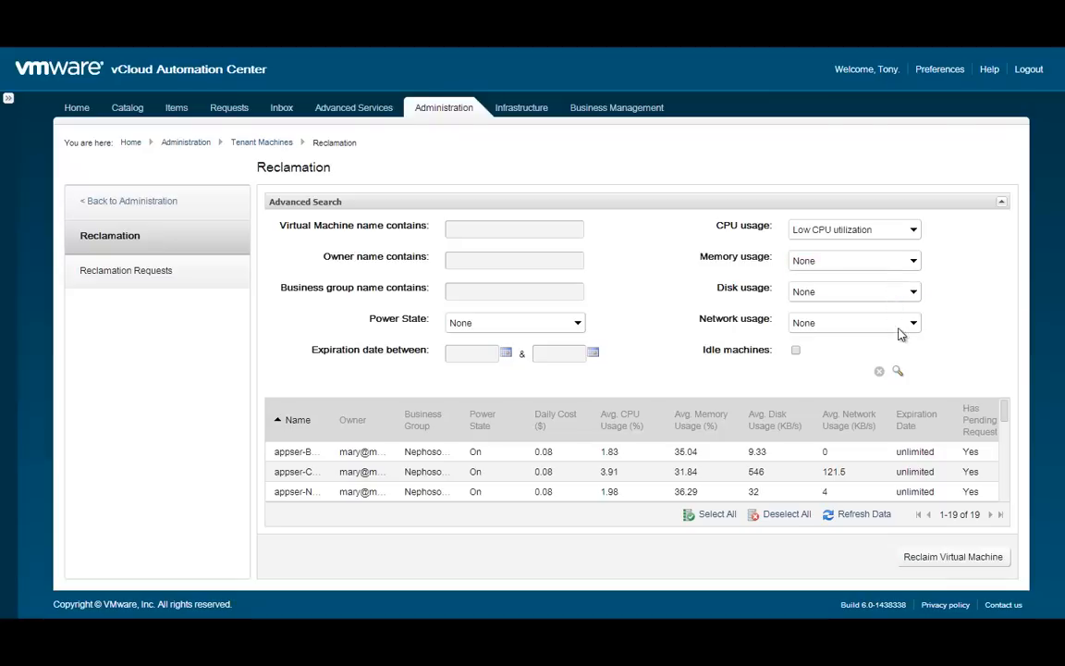
pyautogui.click(898, 371)
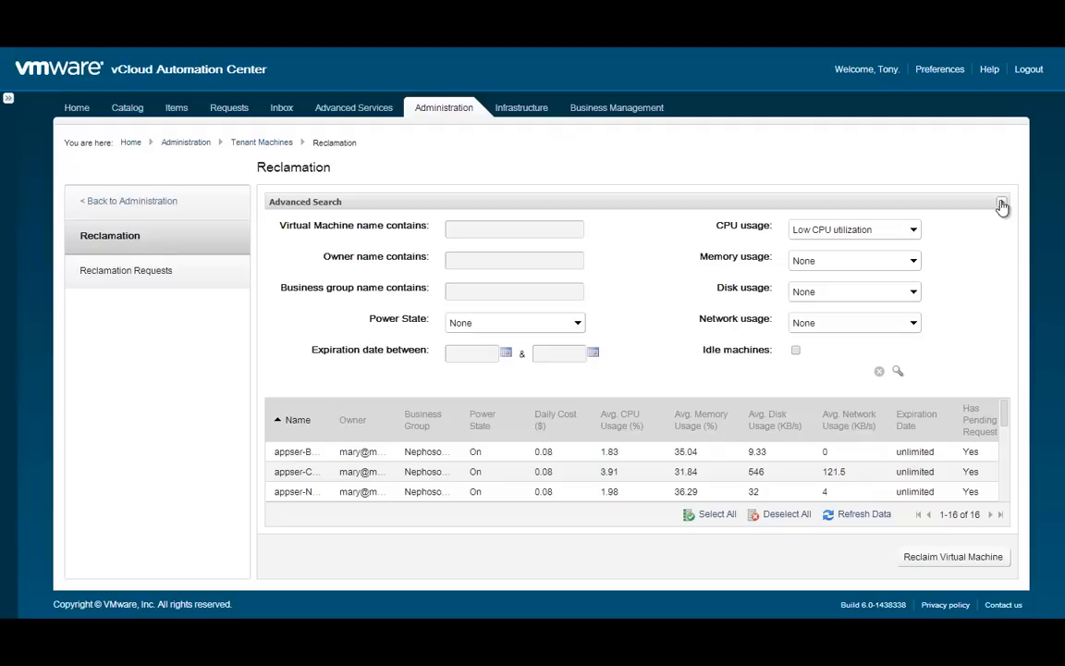
pyautogui.click(1002, 205)
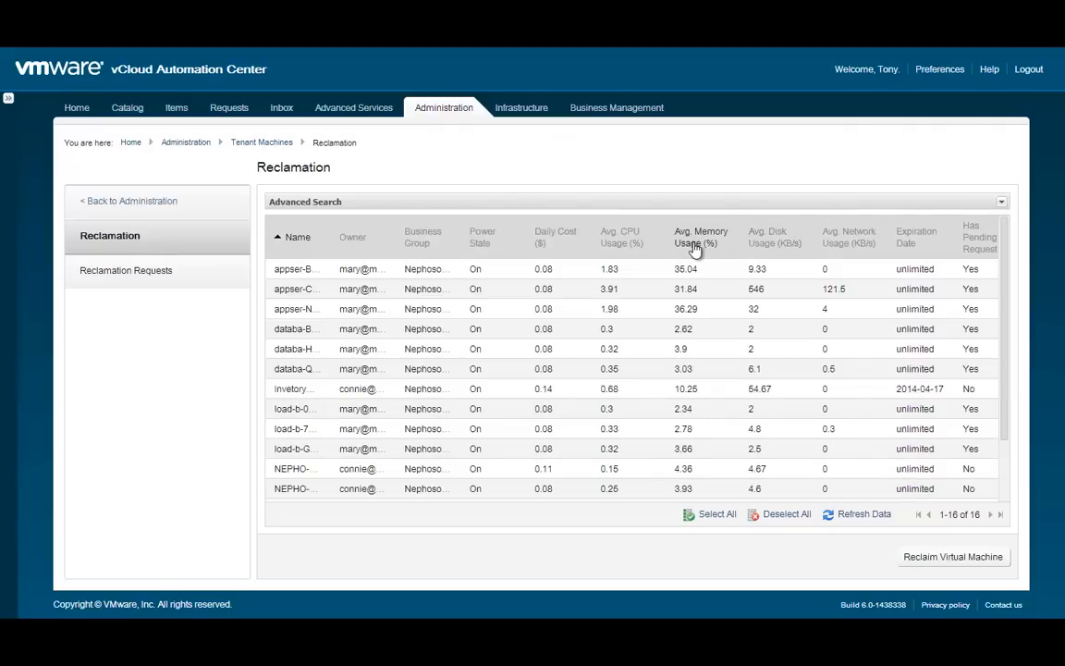
# Sort by Avg. Memory Usage and start Reclaim Virtual Machine for a selected machine.
pyautogui.click(701, 236)
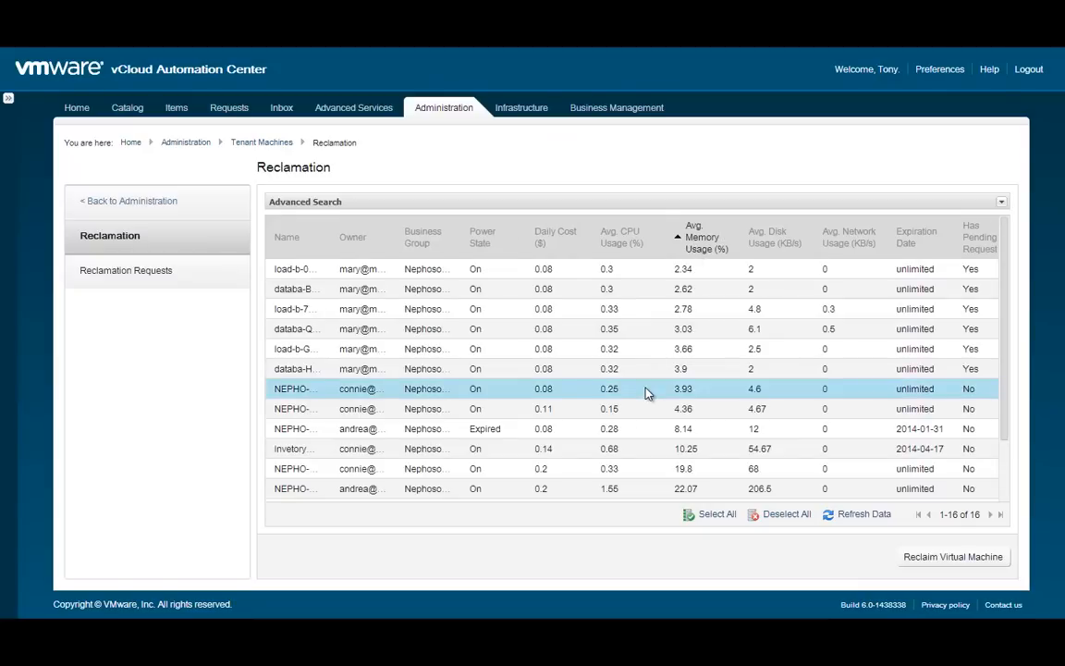
pyautogui.moveTo(864, 527)
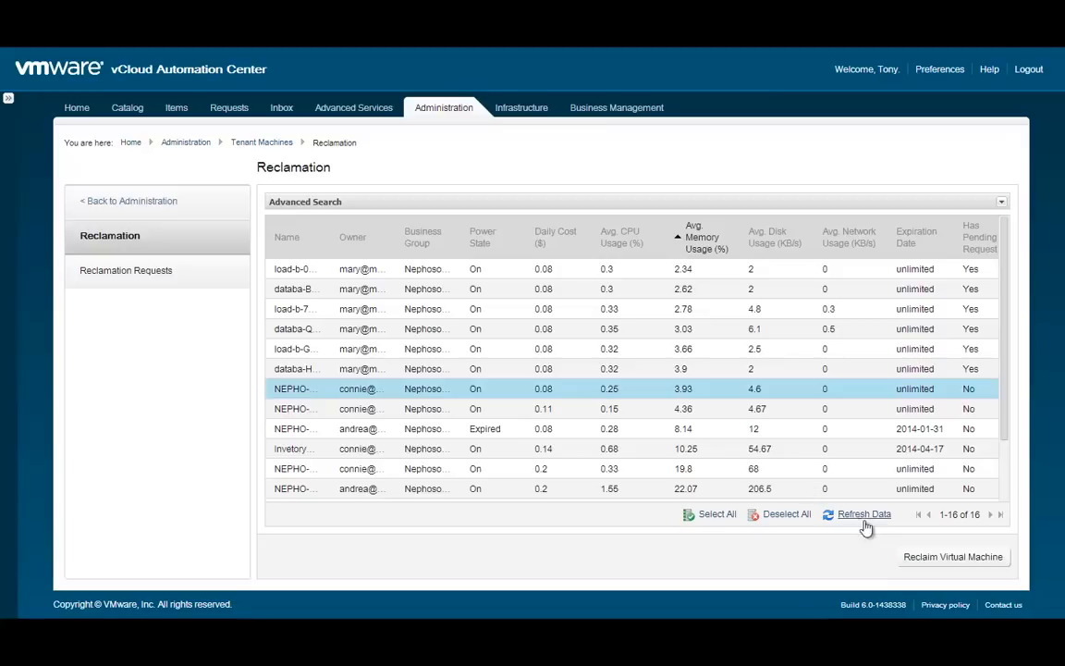
pyautogui.moveTo(933, 563)
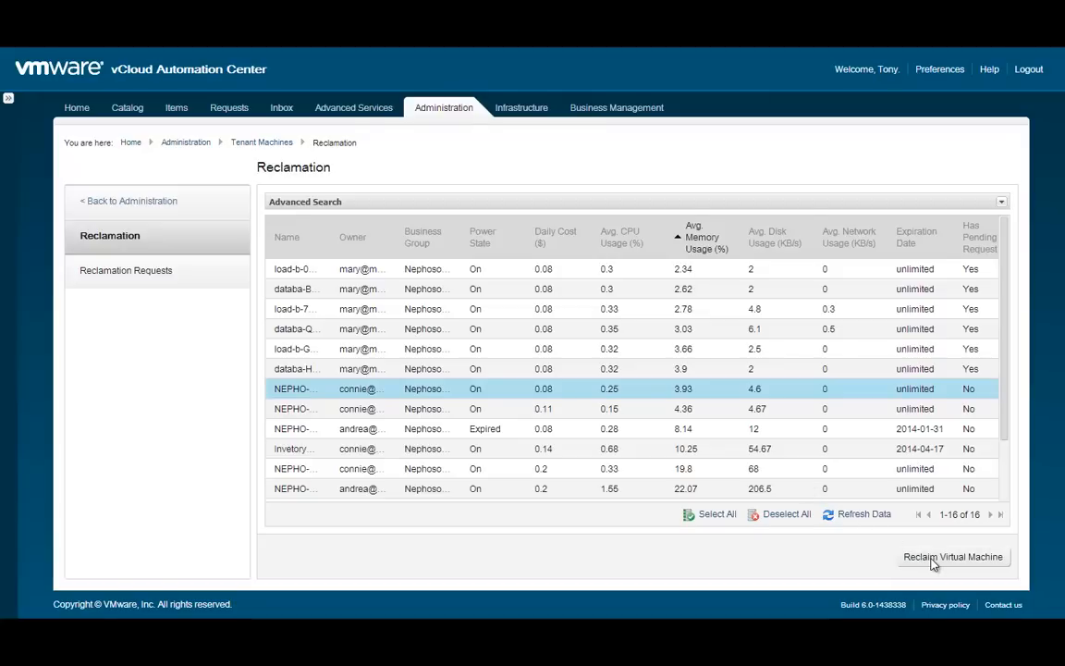
pyautogui.click(953, 555)
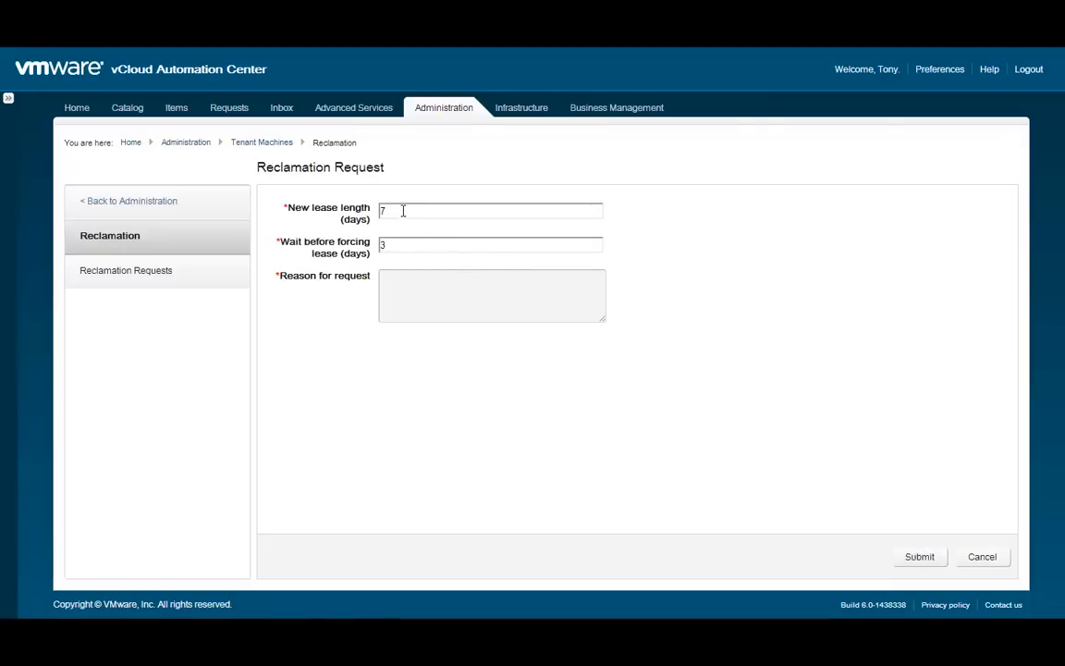
# Fill the request with a 10-day lease, 5-day wait and reason 'Need resources'.
pyautogui.write('10')
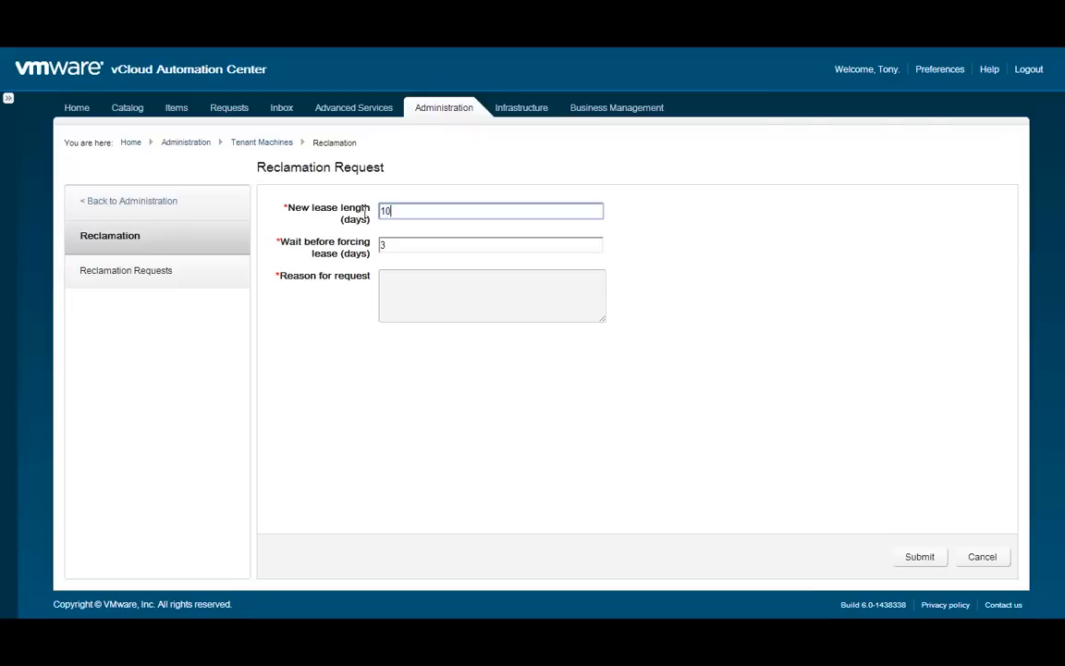
pyautogui.click(491, 245)
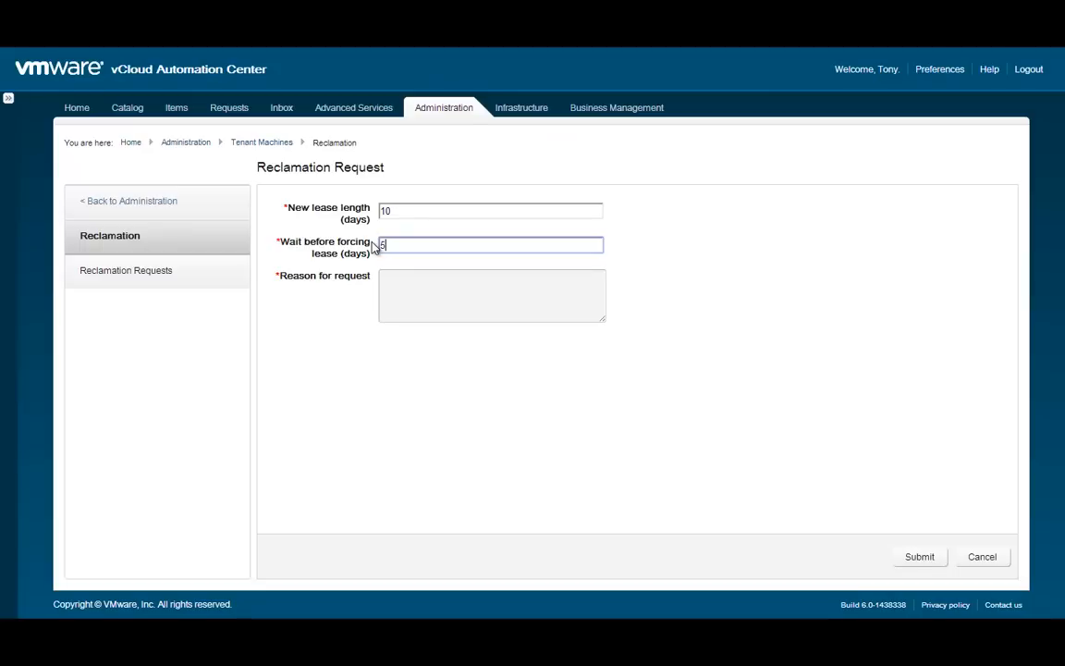
pyautogui.click(492, 294)
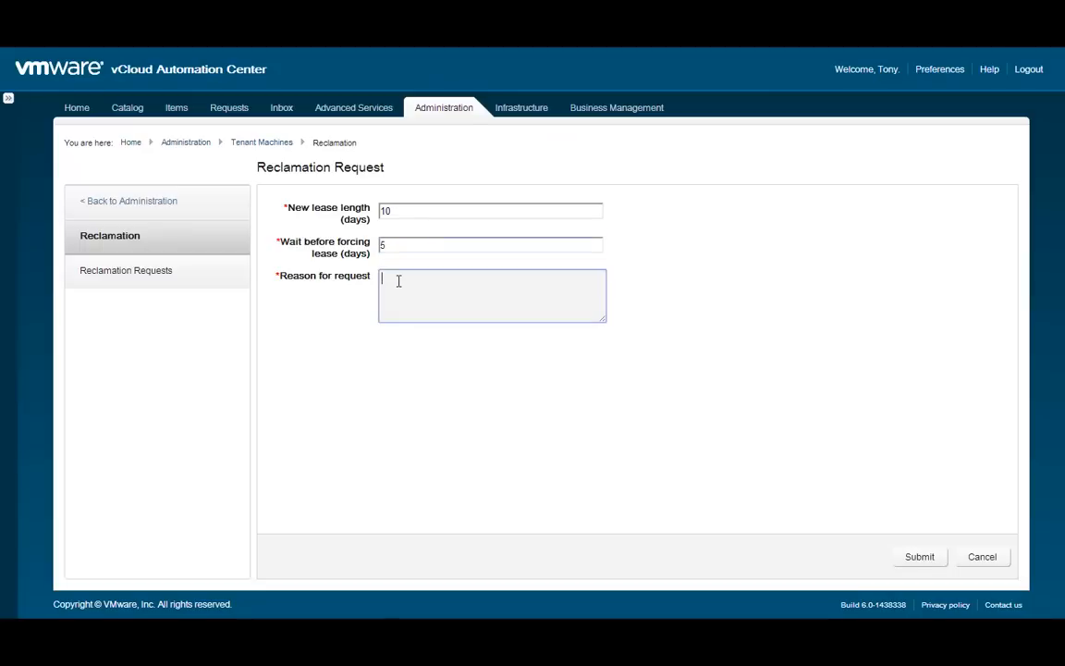
pyautogui.write('Need')
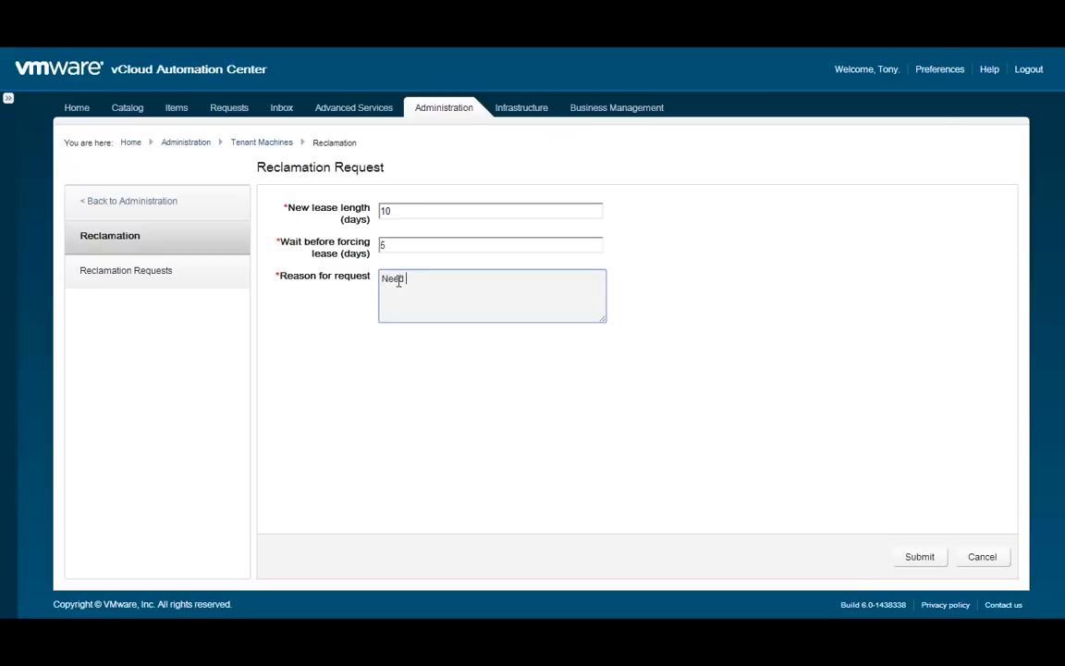
pyautogui.write('resources')
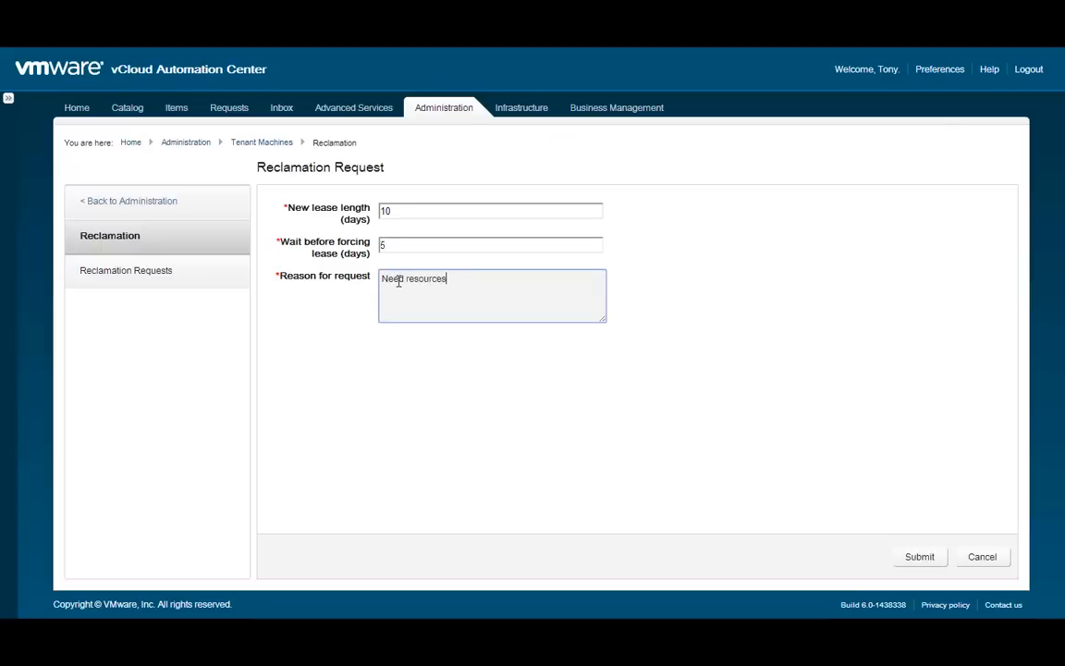
pyautogui.moveTo(803, 505)
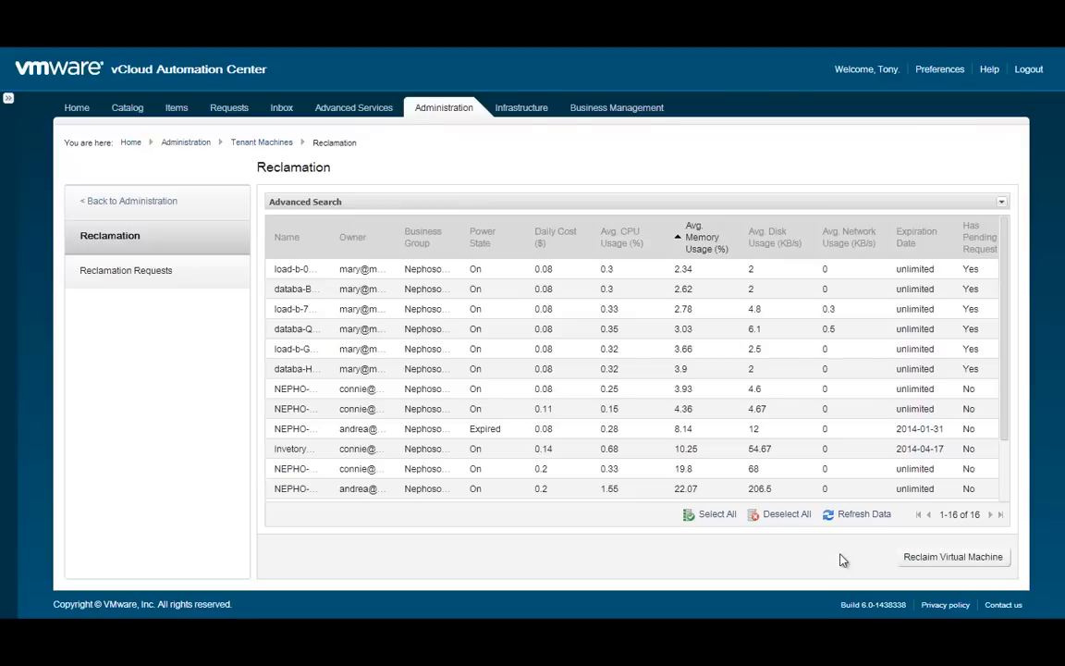
pyautogui.moveTo(416, 366)
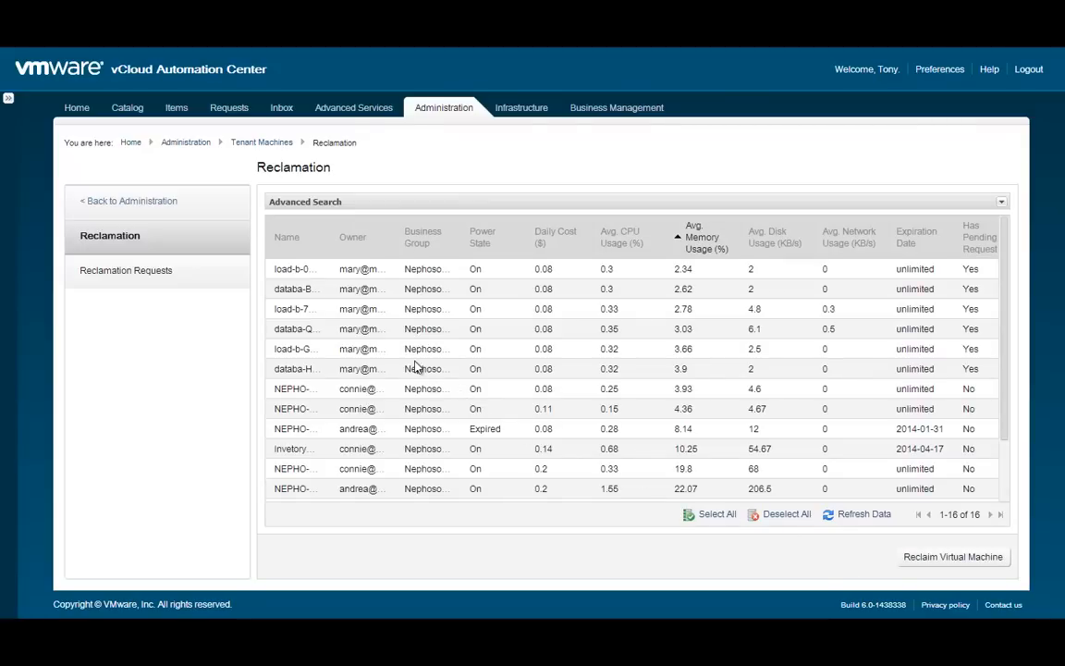
# Show the Reclamation Requests list with its 15 mostly pending requests.
pyautogui.click(133, 270)
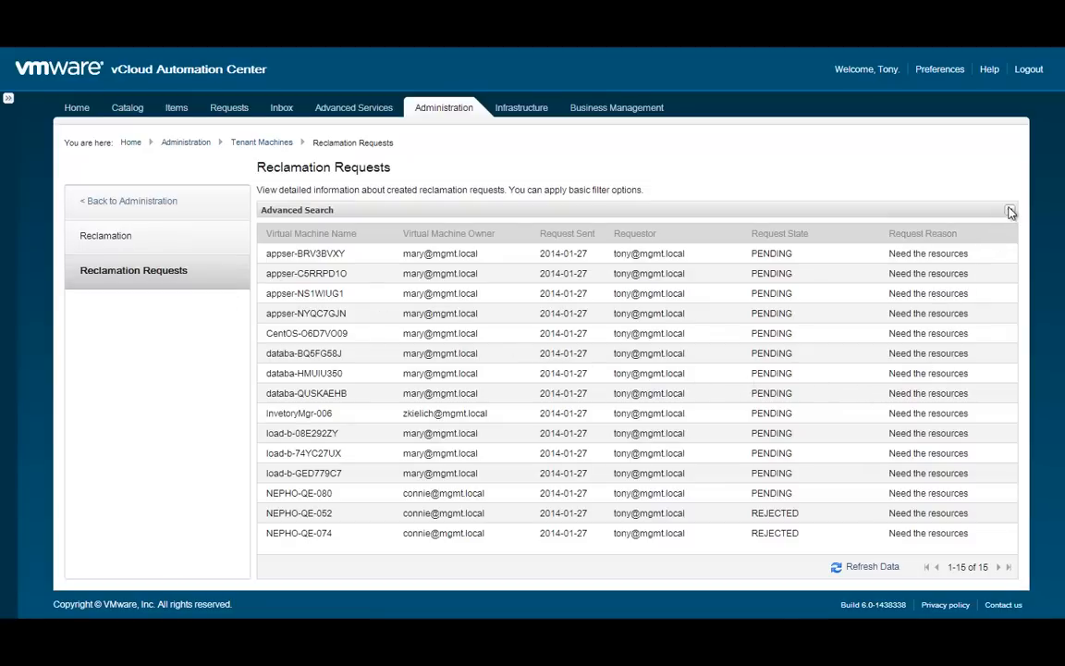
# Filter the requests to the PENDING state, narrowing 15 to 13.
pyautogui.click(1010, 211)
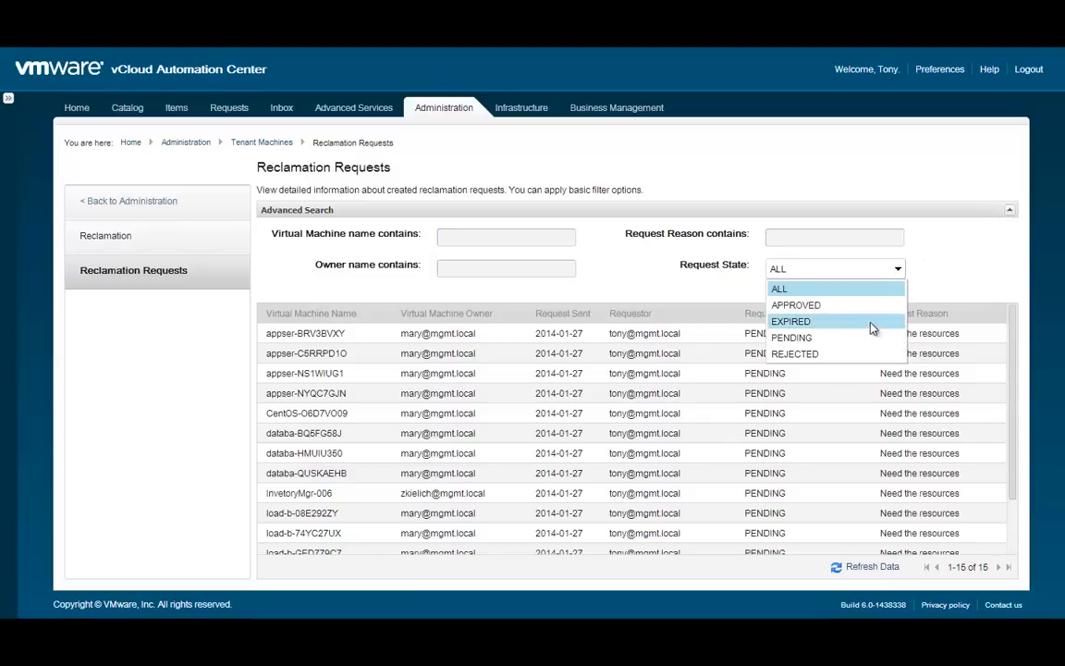
pyautogui.click(791, 337)
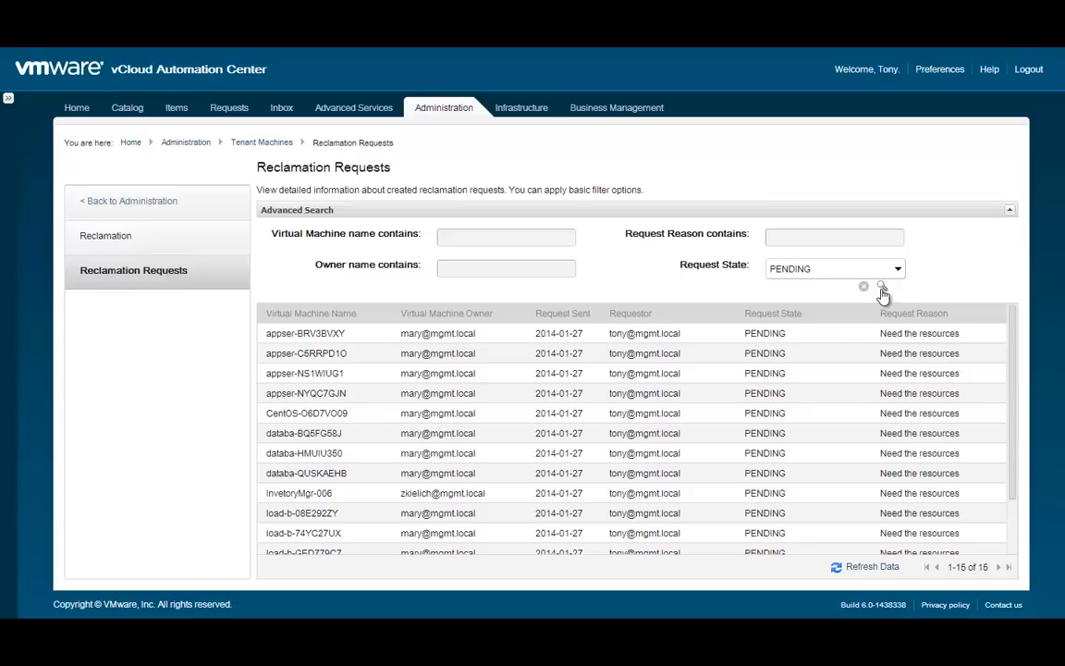
pyautogui.click(883, 285)
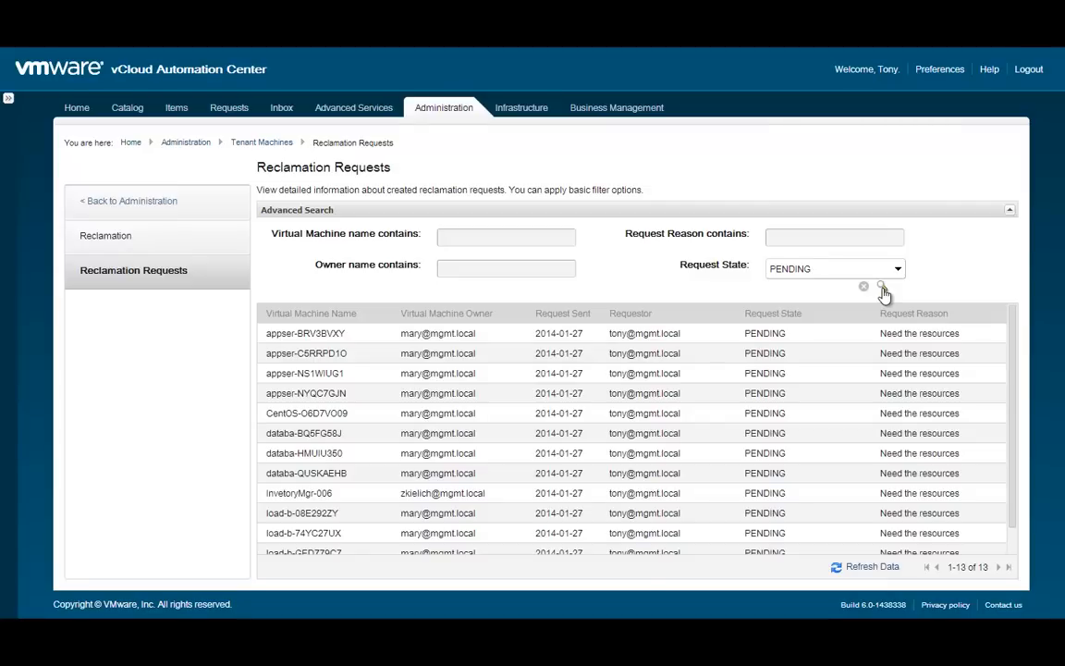
pyautogui.click(1028, 68)
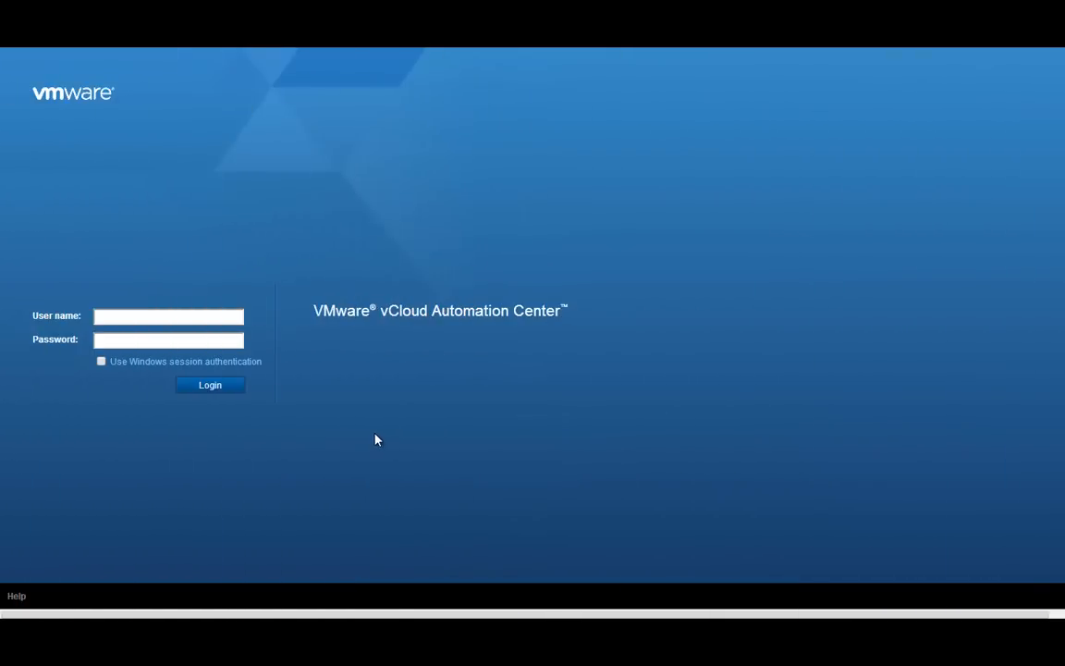
pyautogui.click(169, 317)
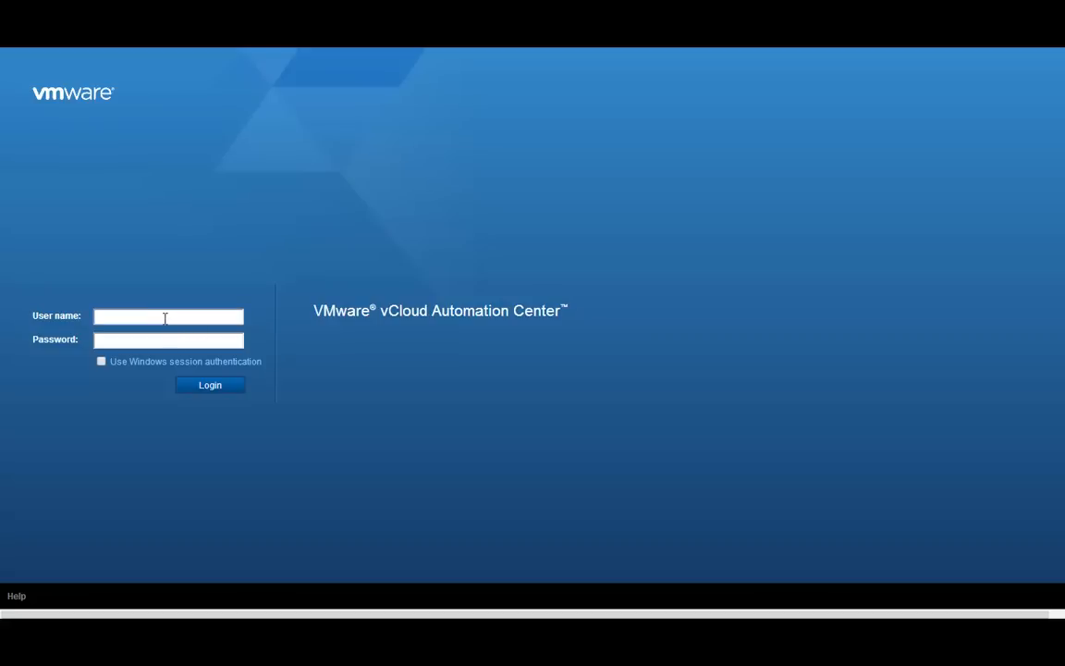
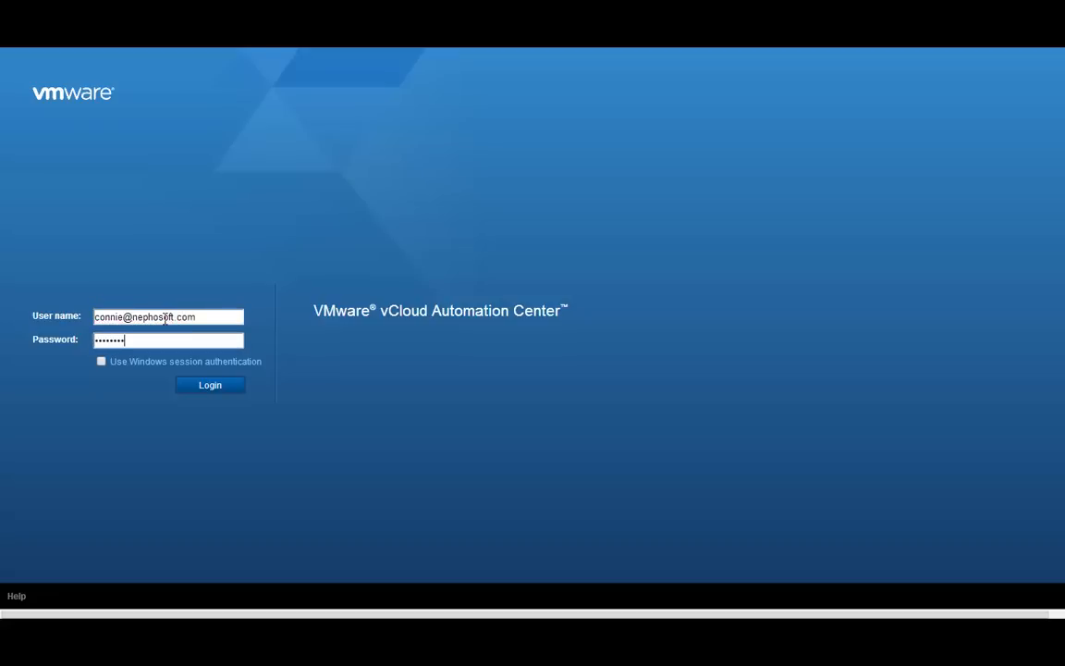
pyautogui.click(210, 384)
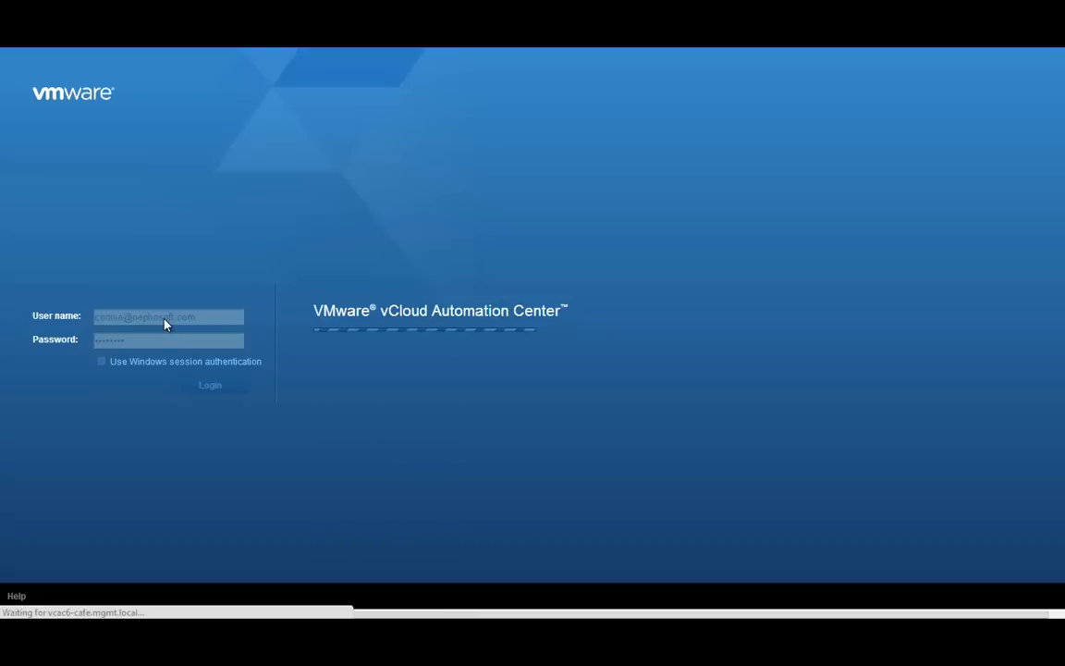
# From the owner's My Inbox, view reclamation request #37 for NEPHO-QE-080.
pyautogui.click(210, 385)
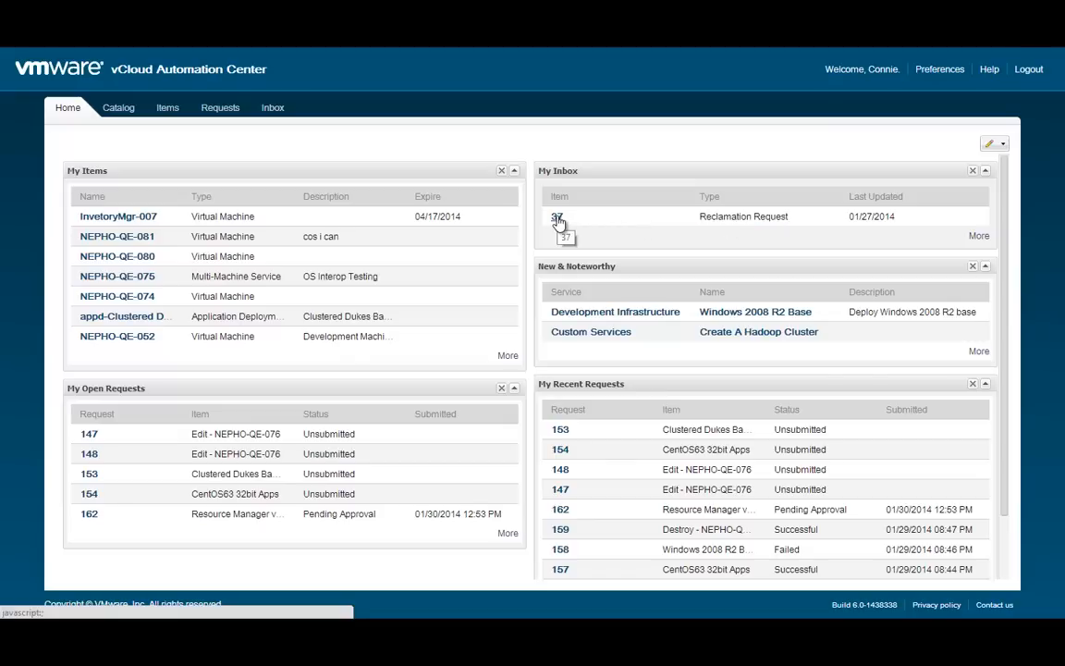
pyautogui.click(558, 216)
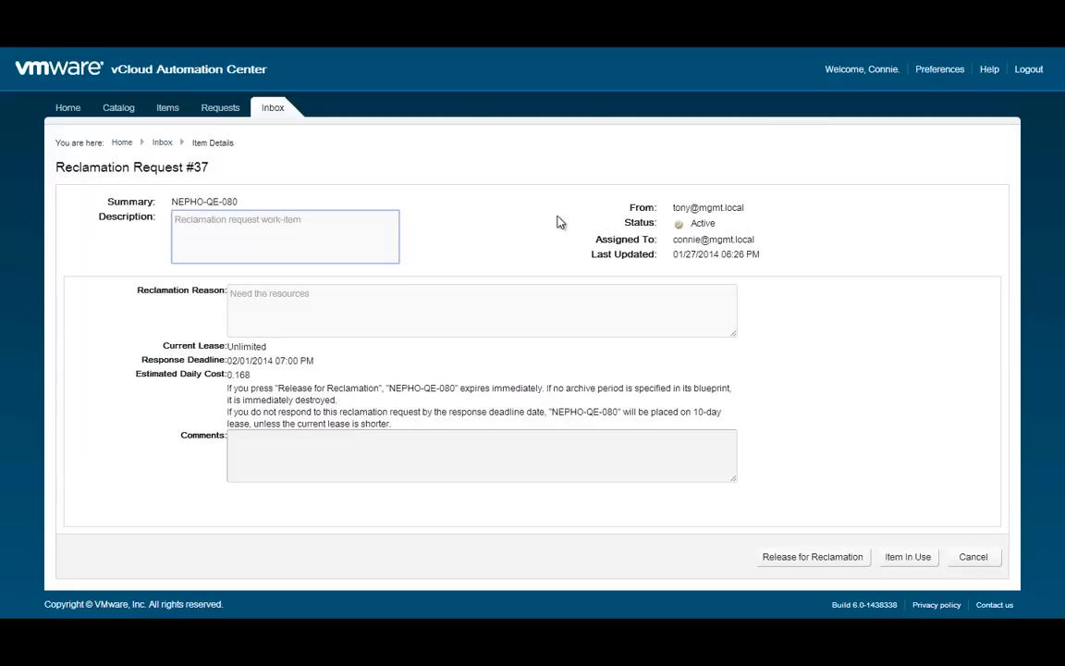
pyautogui.moveTo(621, 293)
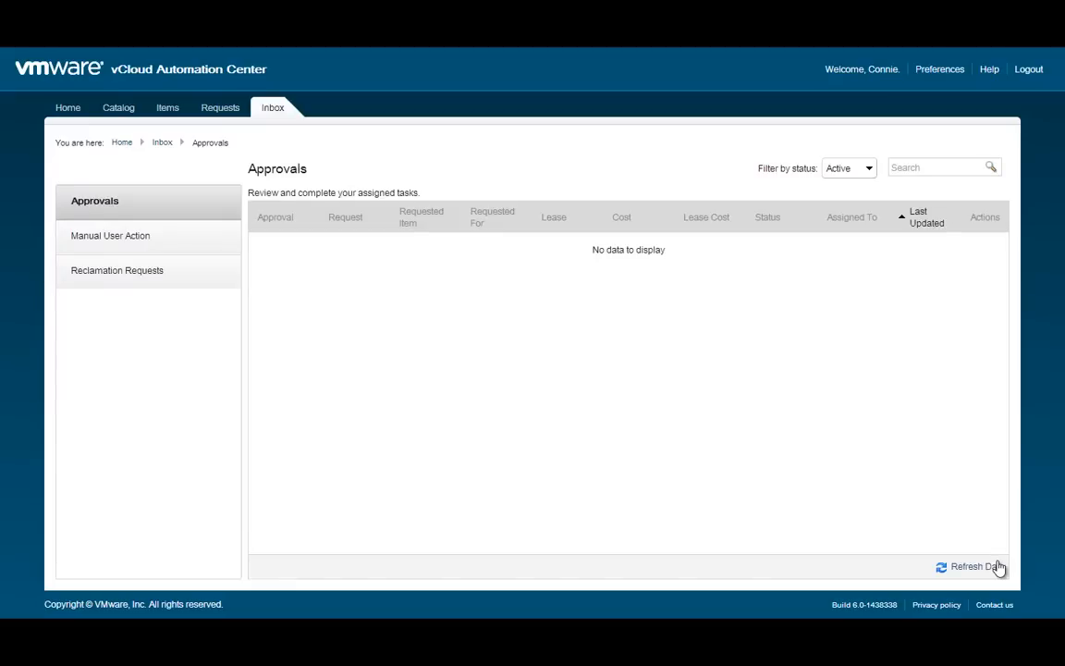
pyautogui.moveTo(267, 274)
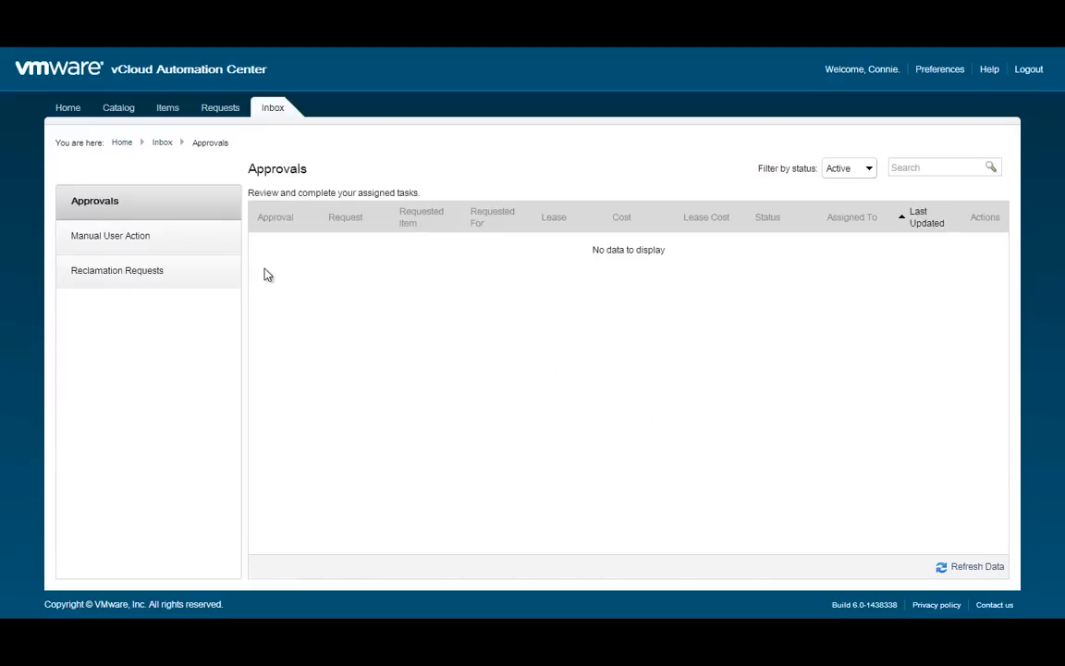
# After releasing request #37, show the inbox's Reclamation Requests list.
pyautogui.click(125, 270)
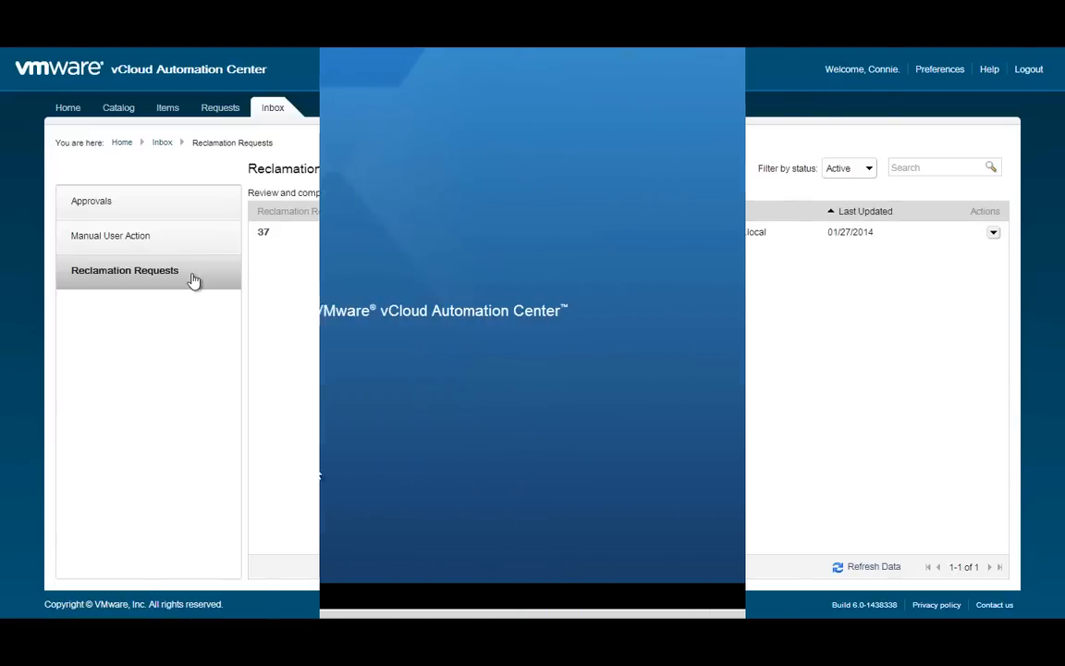
pyautogui.click(1028, 68)
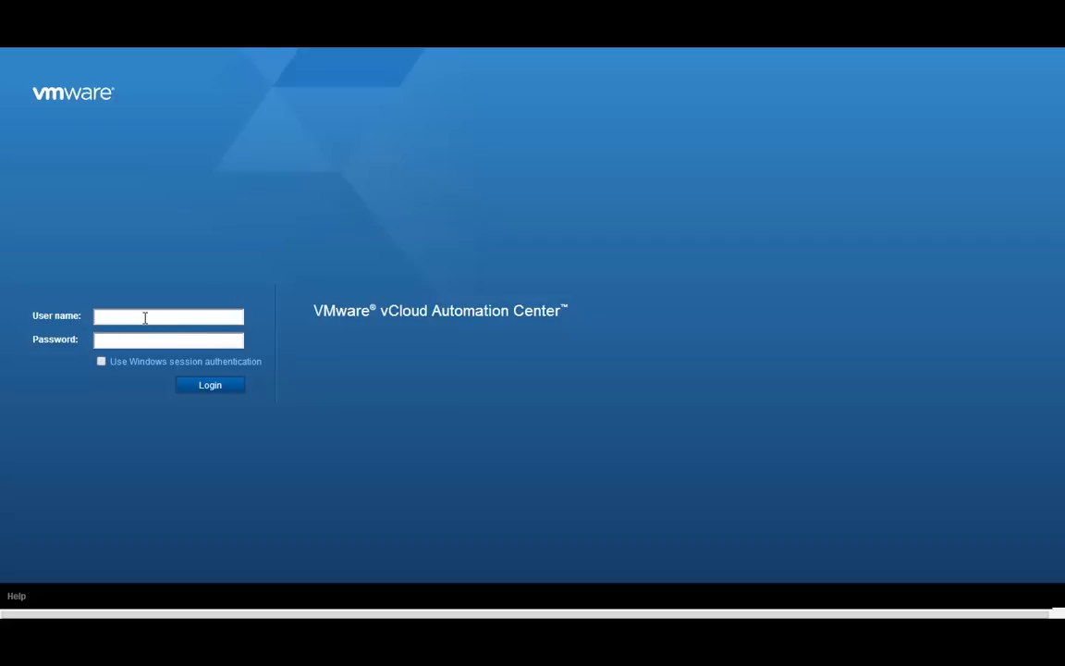
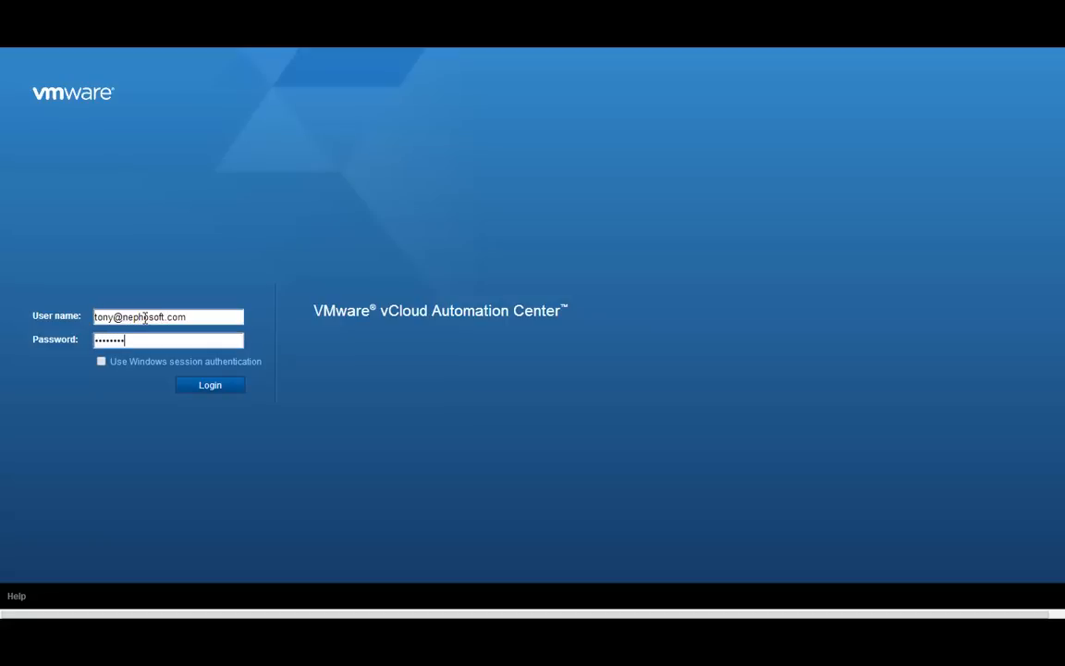
pyautogui.click(210, 384)
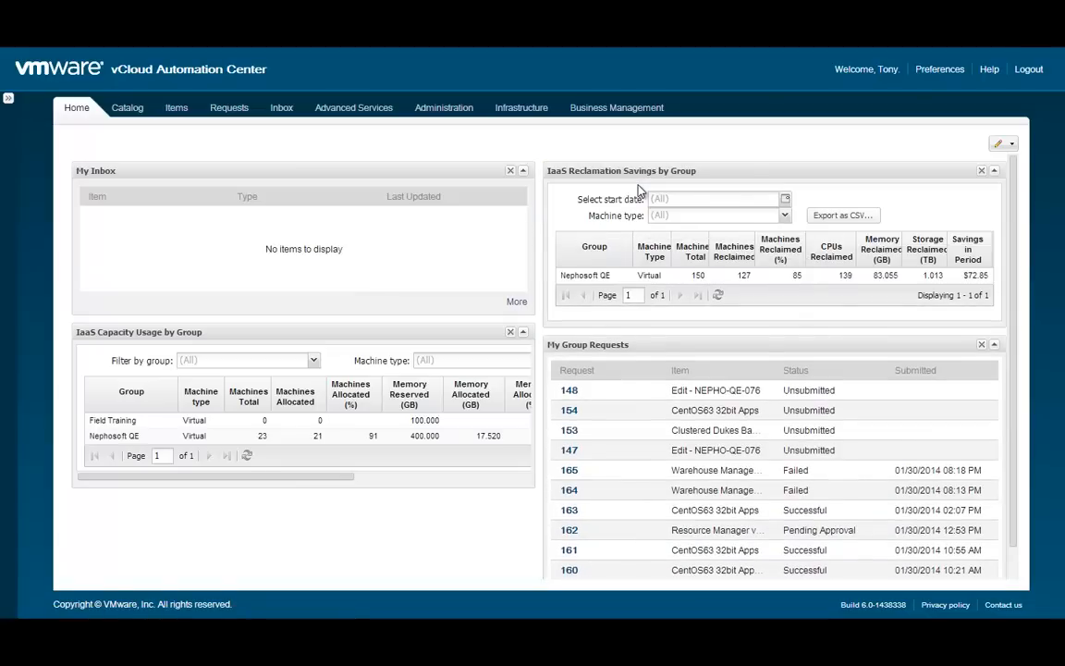
pyautogui.moveTo(989, 151)
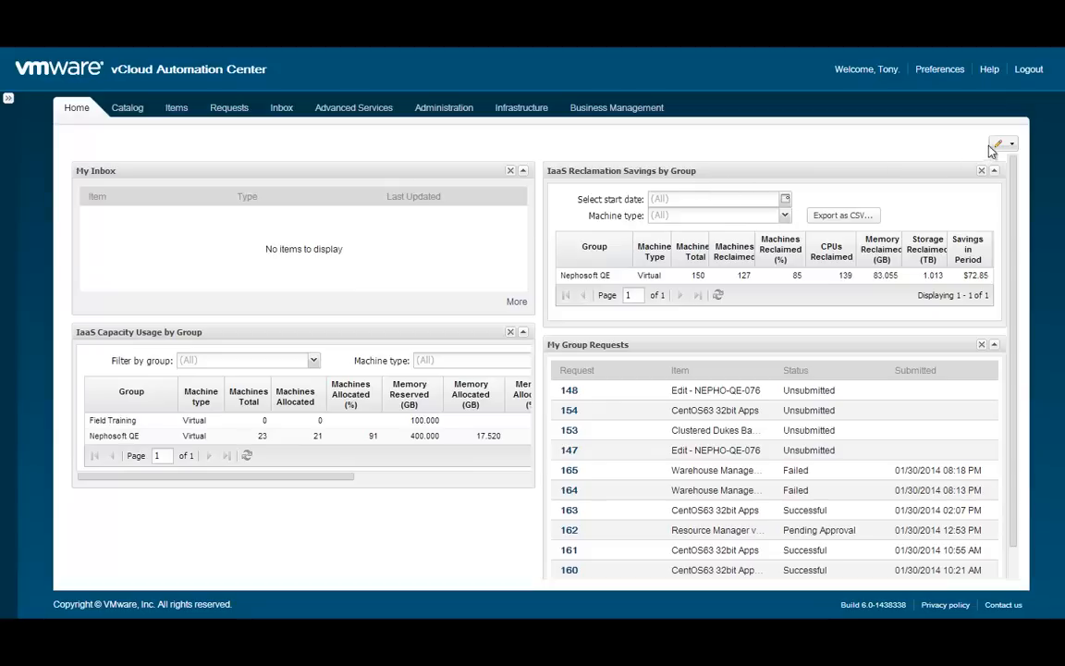
# Show the Home dashboard's pencil customisation menu at the top right.
pyautogui.click(999, 146)
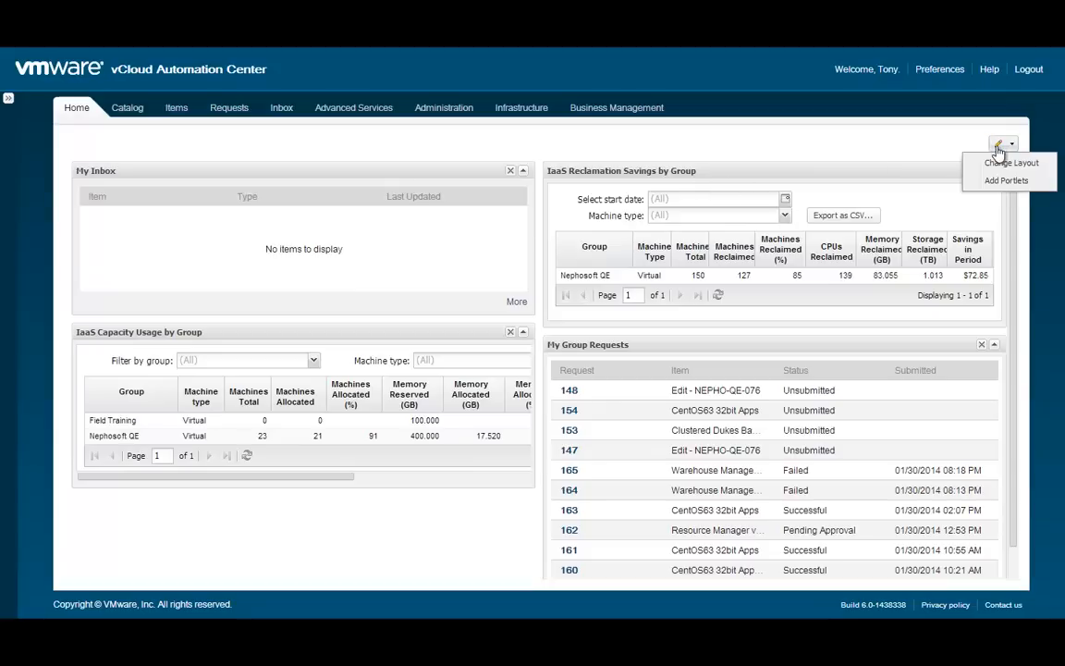
pyautogui.moveTo(1006, 180)
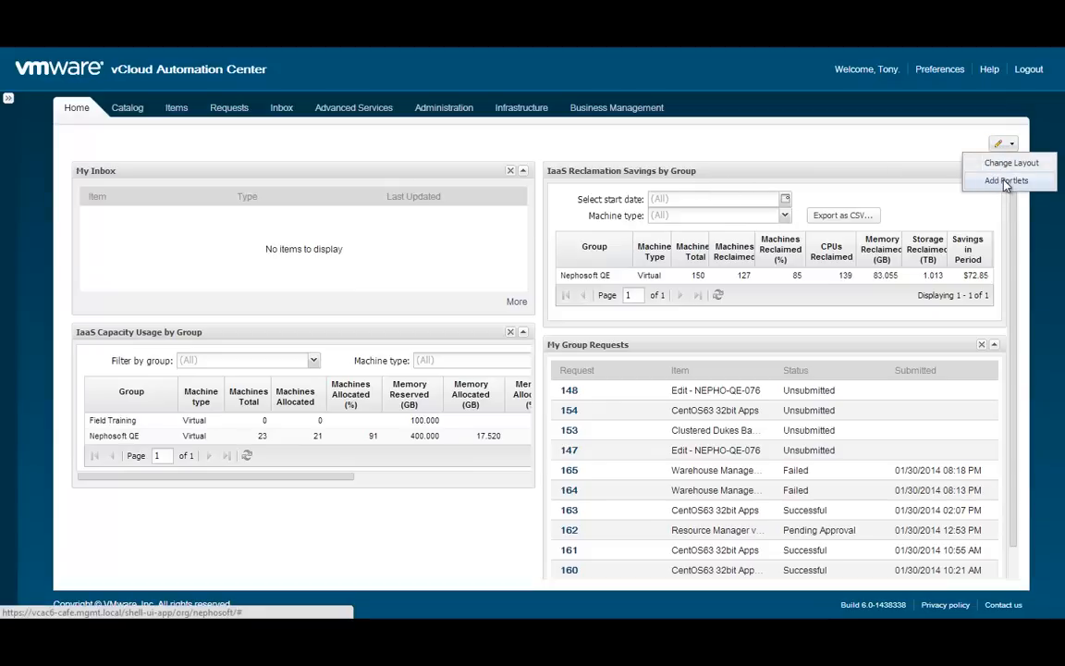
# Add the IaaS Reclamation Savings by Owner portlet from the Portlet Selector and close it.
pyautogui.click(1006, 180)
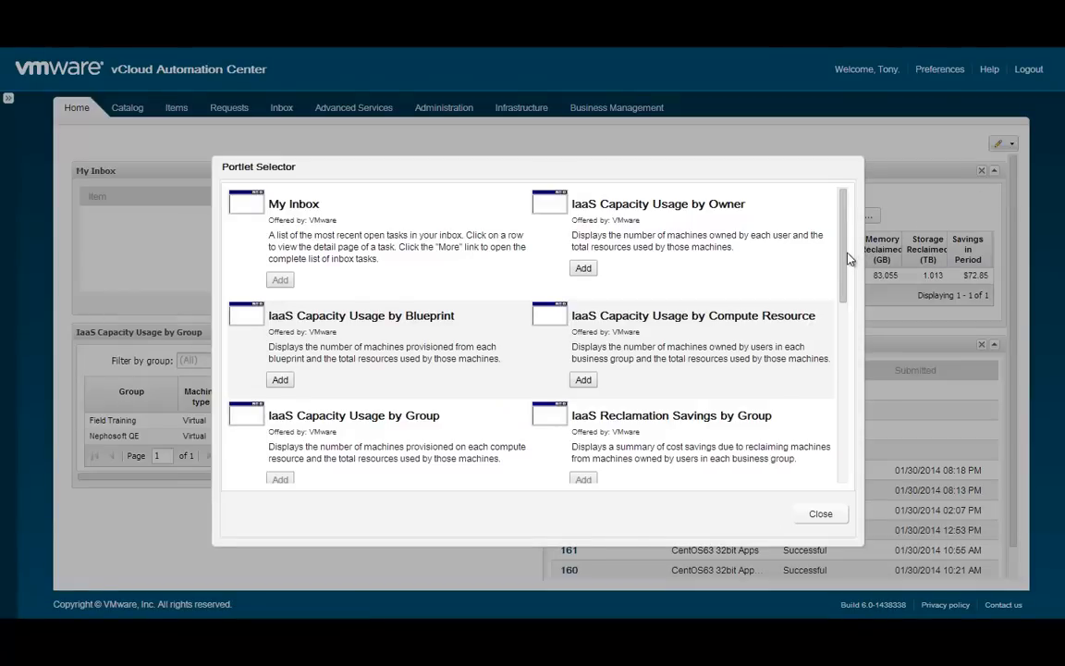
pyautogui.scroll(-3)
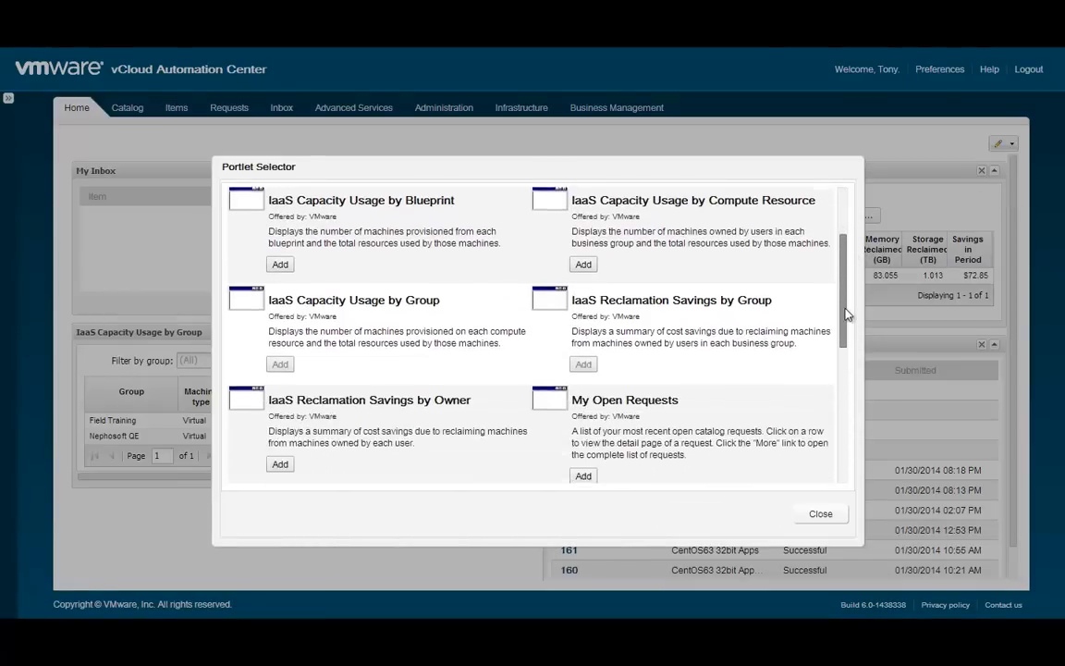
pyautogui.scroll(-3)
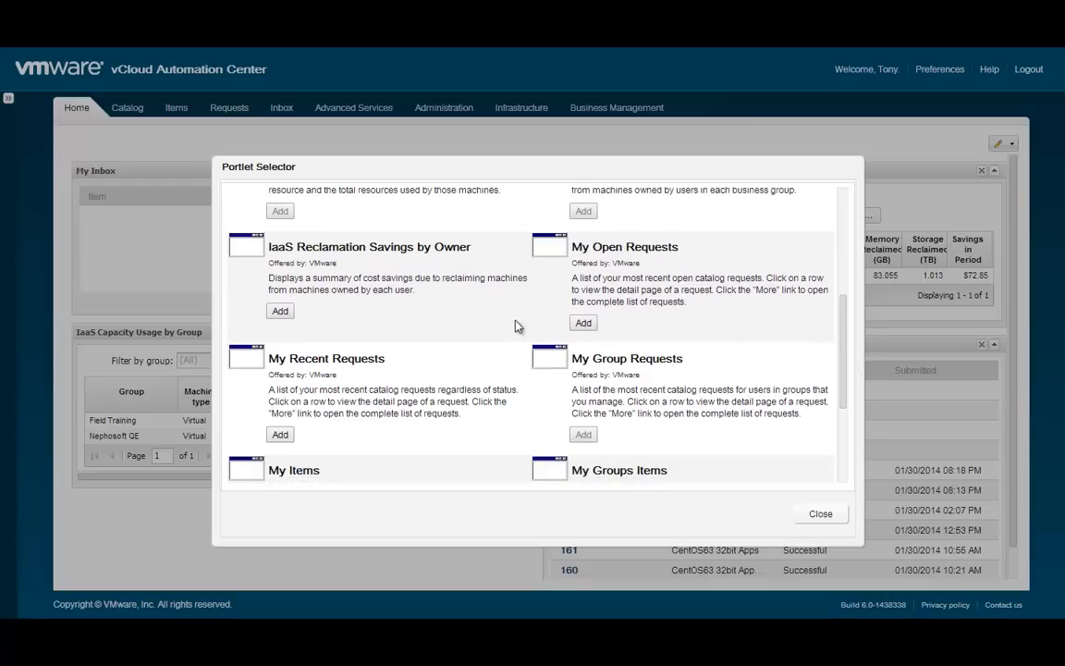
pyautogui.click(280, 310)
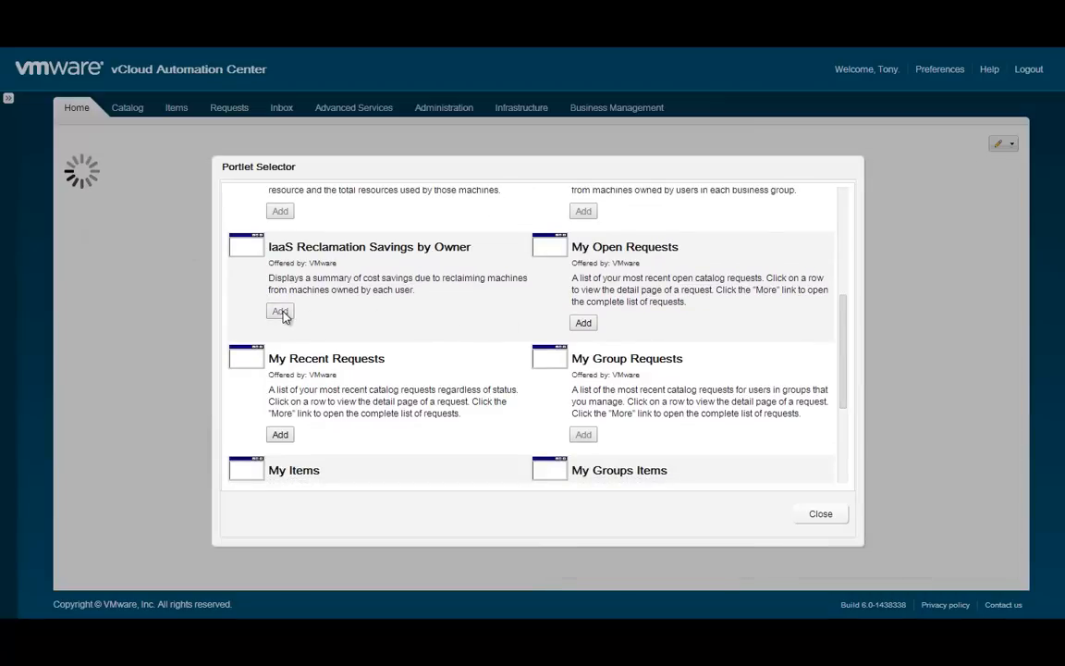
pyautogui.click(280, 311)
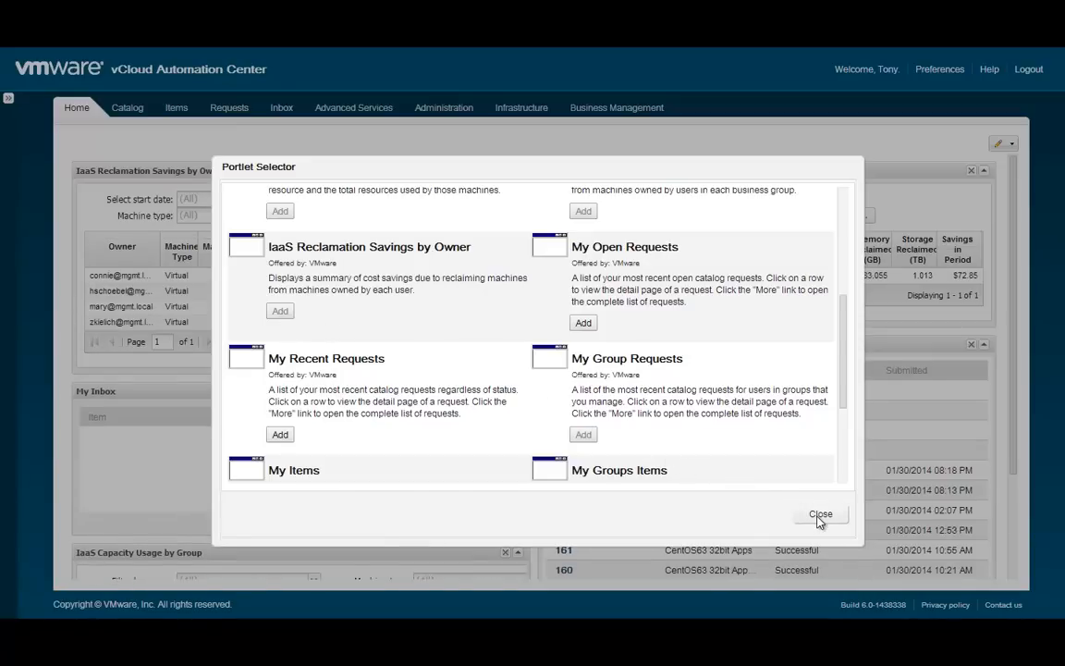
pyautogui.click(821, 514)
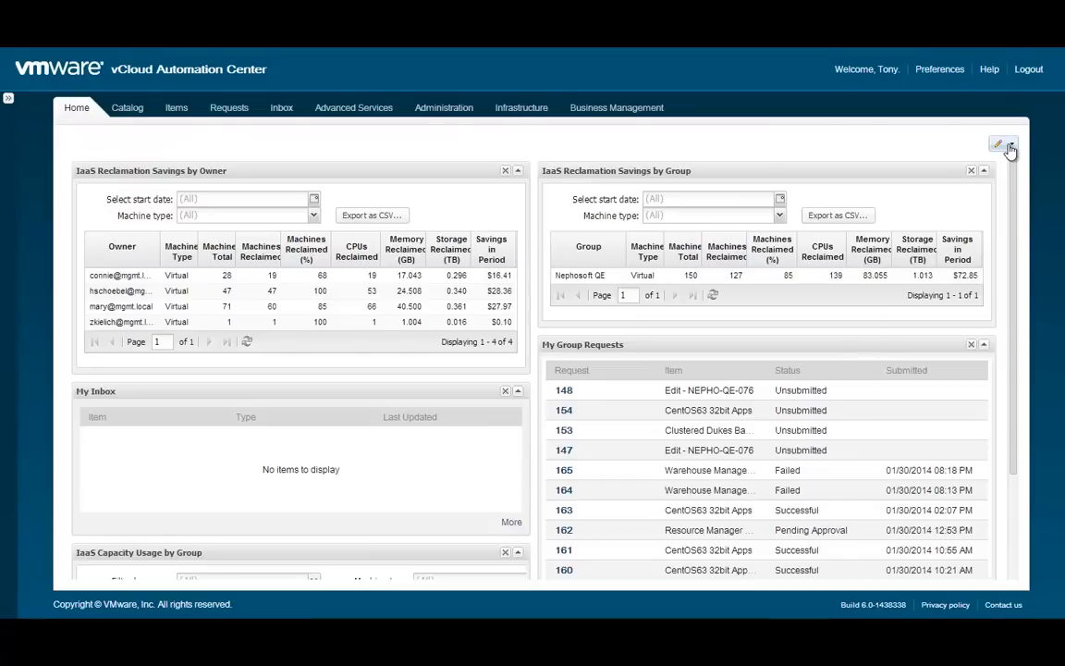
# Change the dashboard layout to 1 Column and submit, then review the stacked portlets.
pyautogui.click(1004, 146)
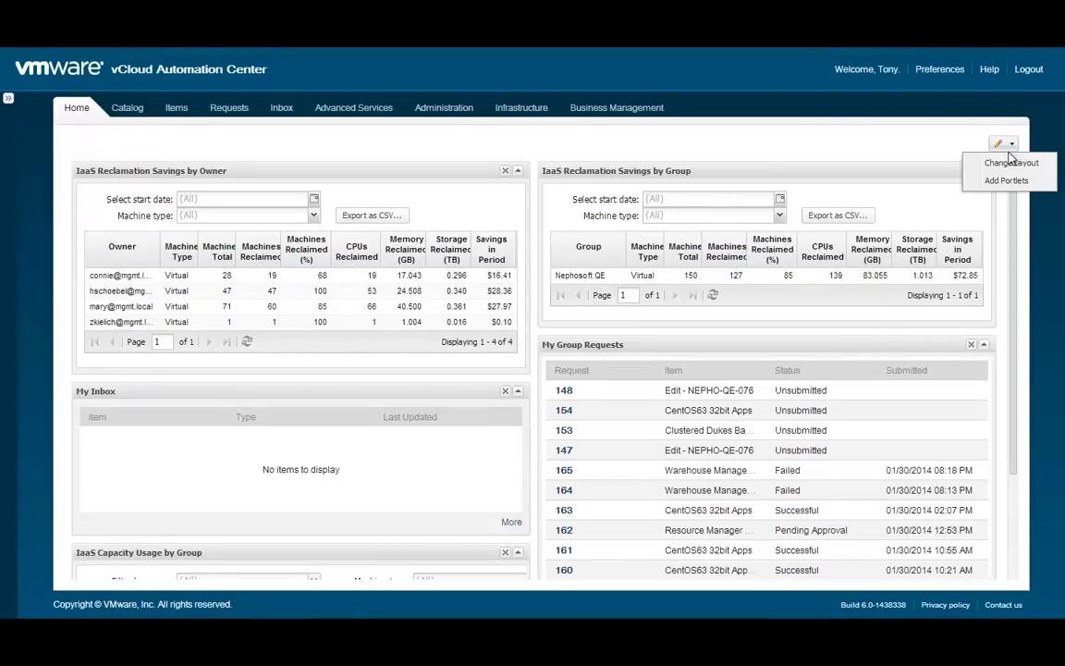
pyautogui.click(1012, 163)
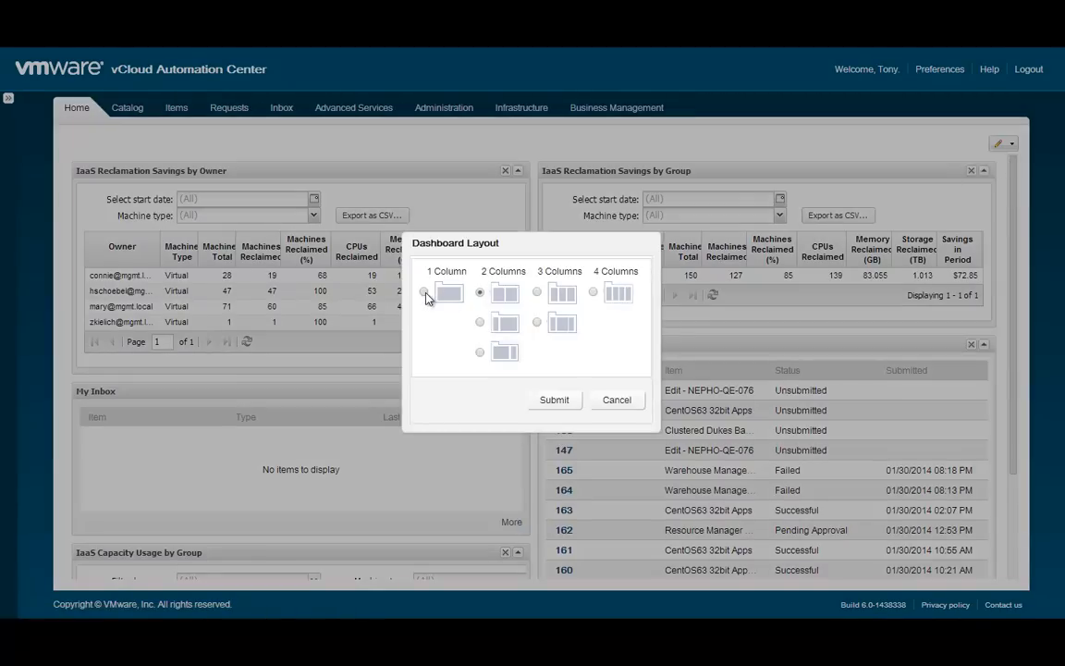
pyautogui.click(424, 292)
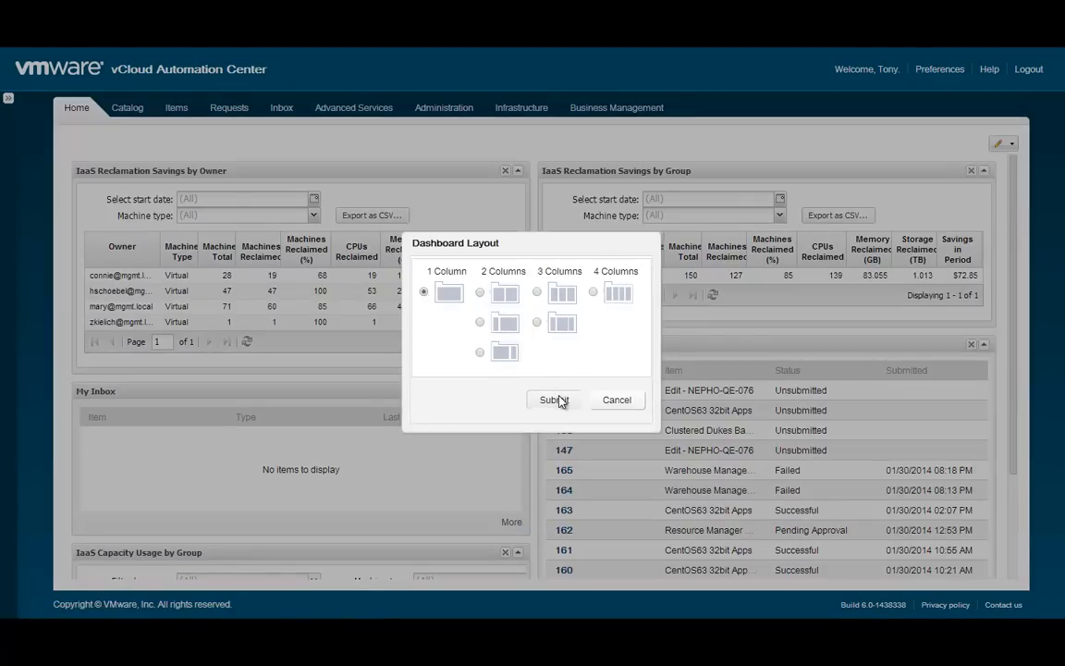
pyautogui.click(554, 399)
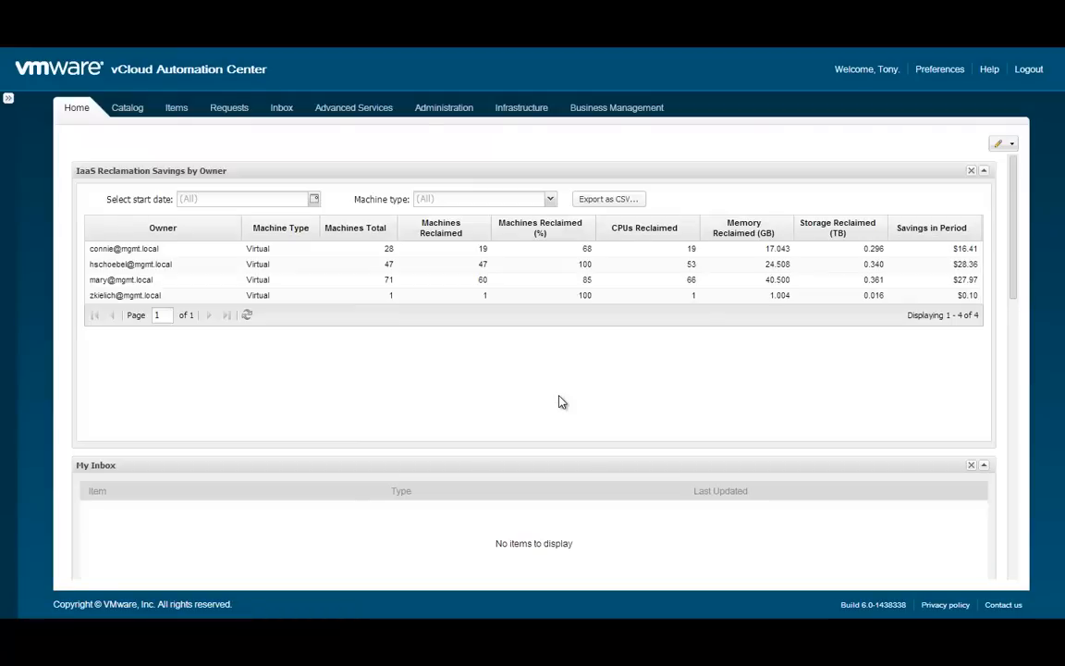
pyautogui.scroll(-3)
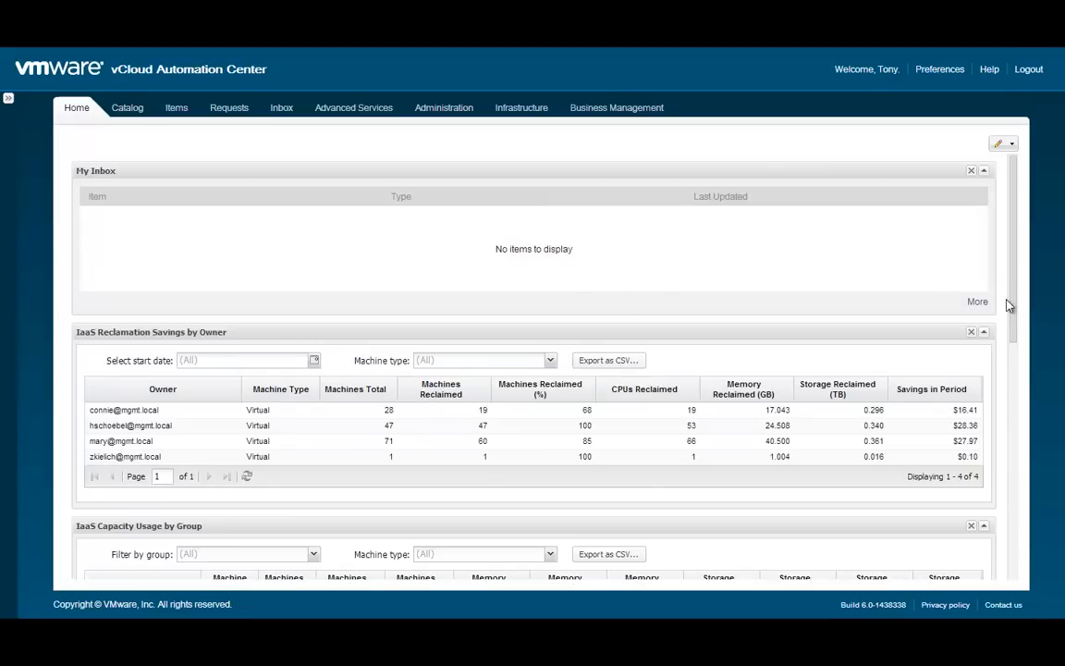
pyautogui.scroll(-3)
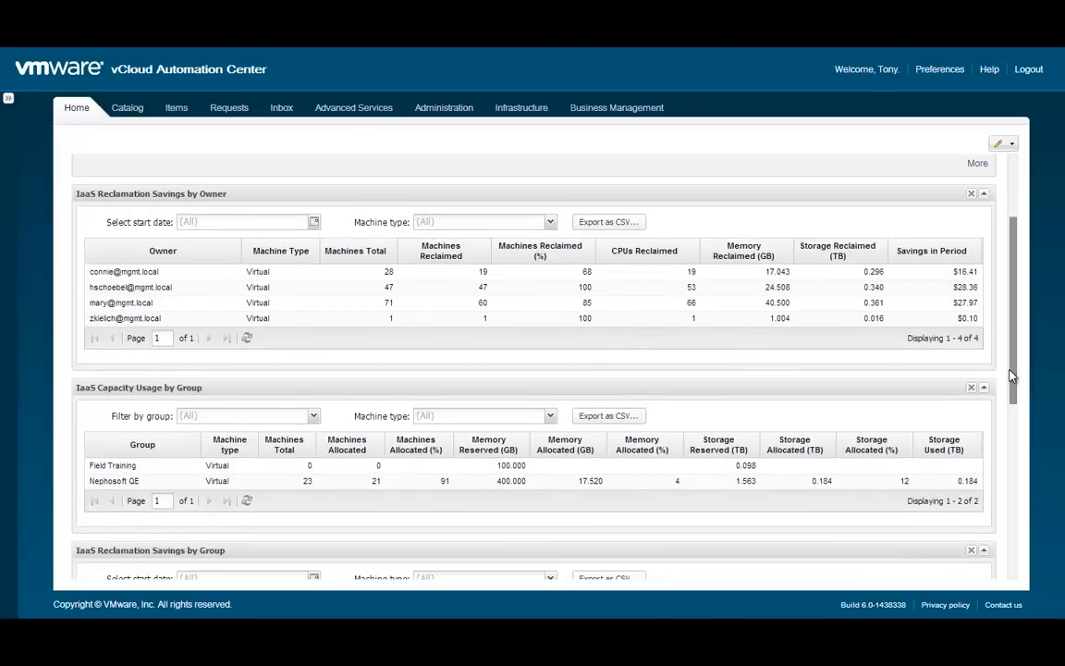